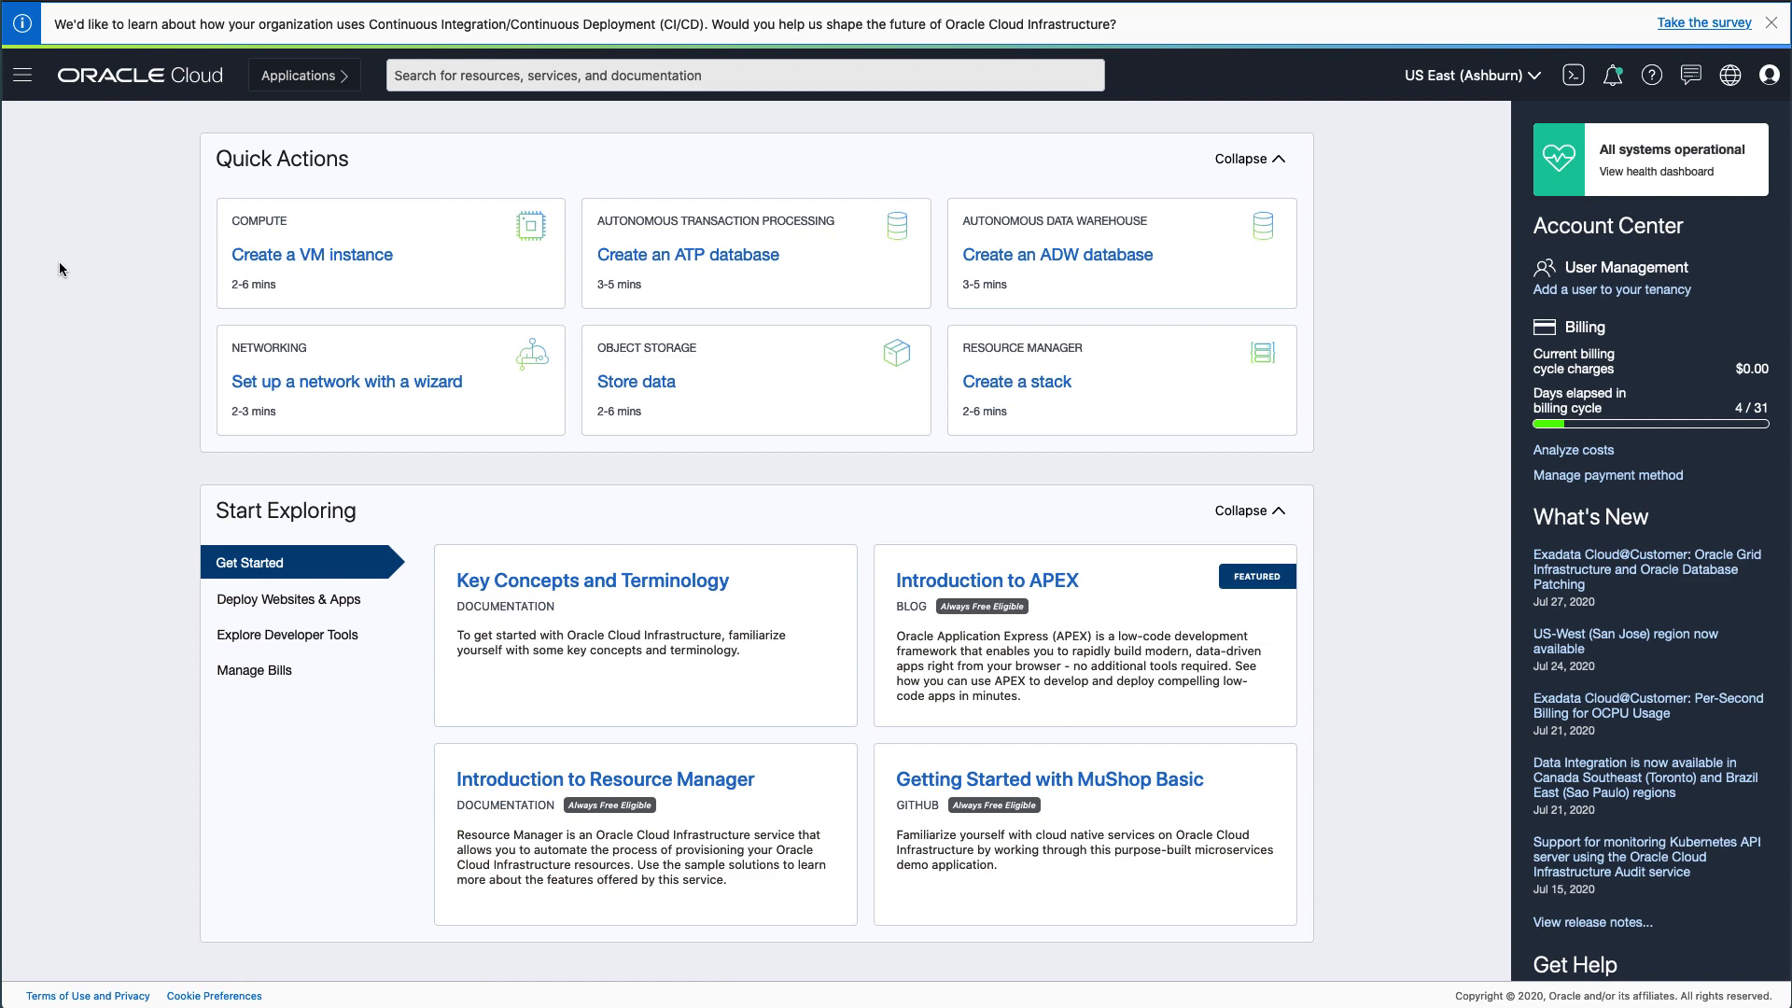
Go to Compute > Instances and begin a new instance in the virtdoc compartment.
left_click(22, 74)
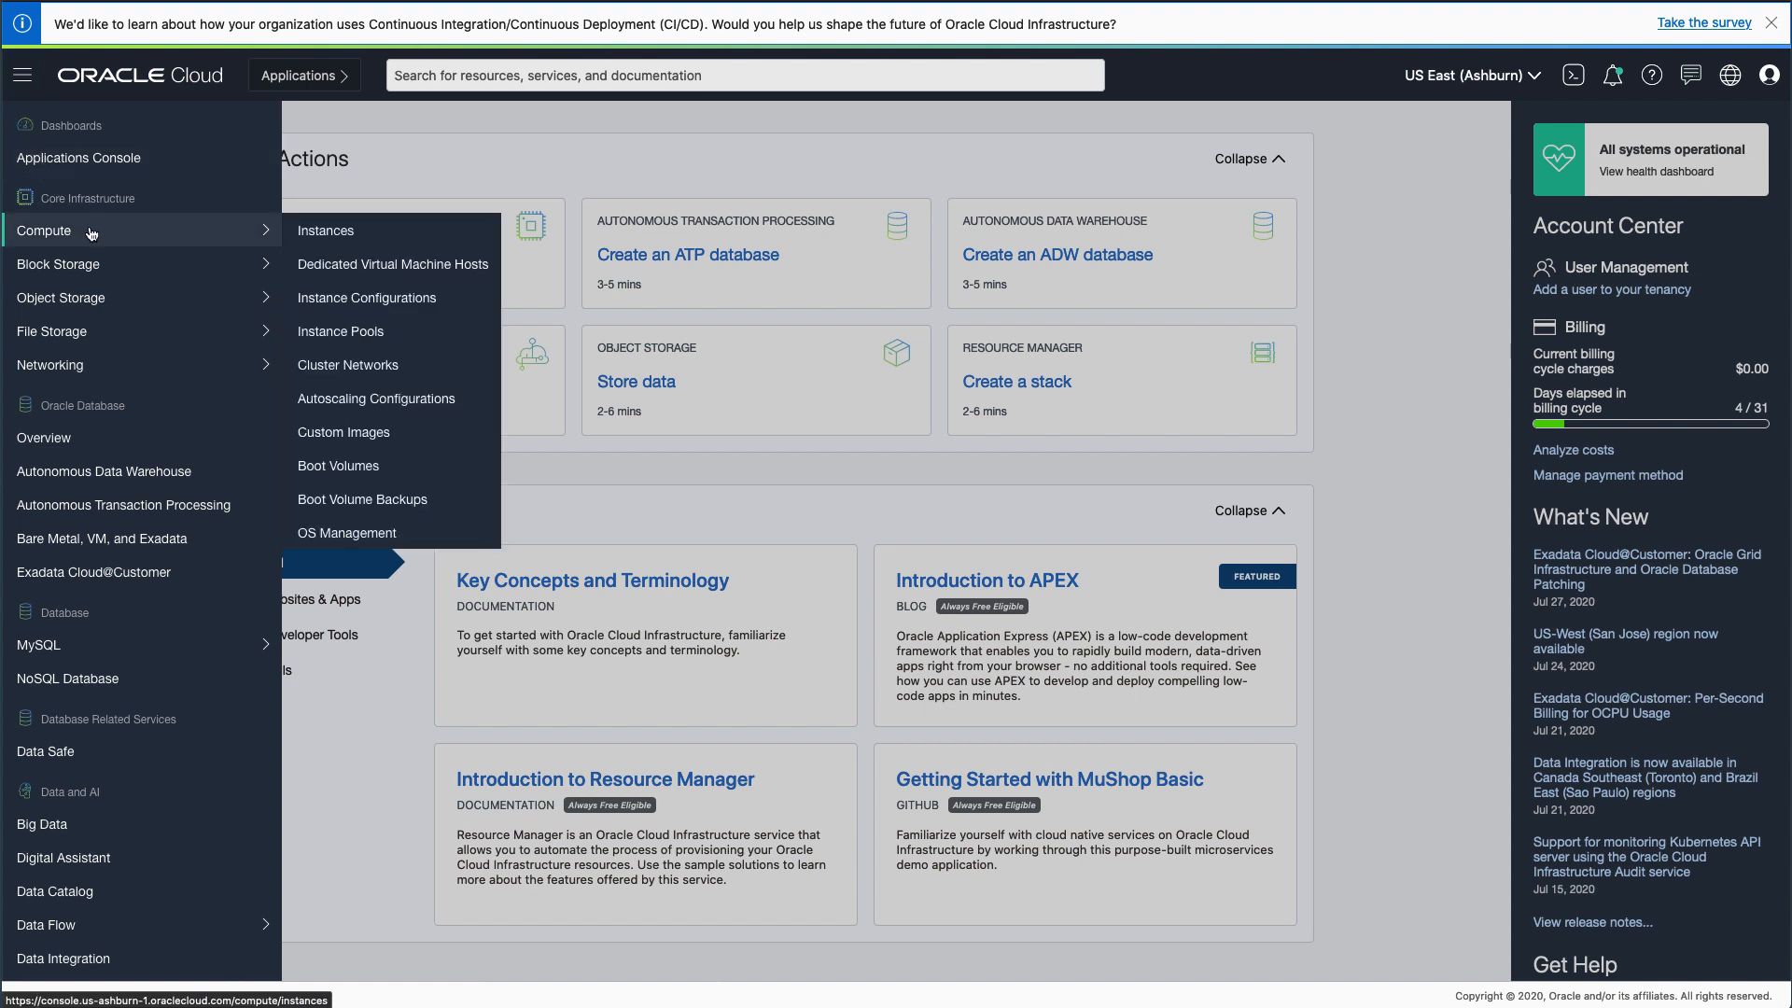
mouse_move(325, 230)
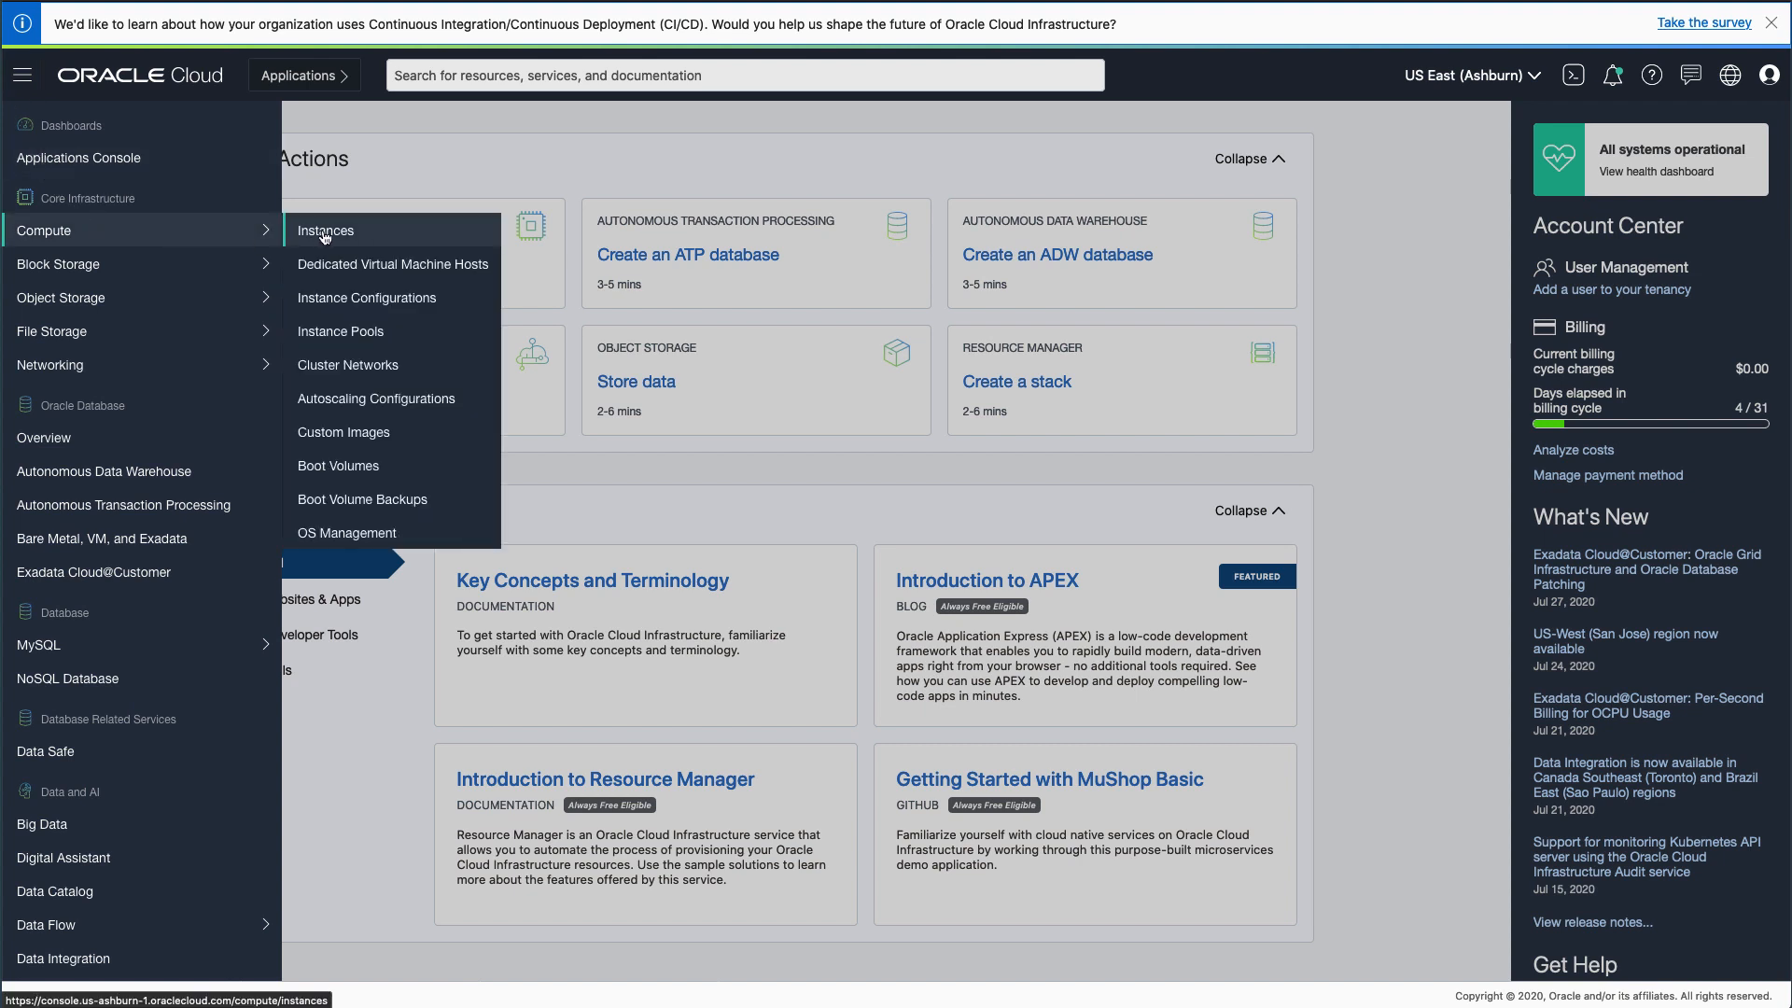
left_click(326, 230)
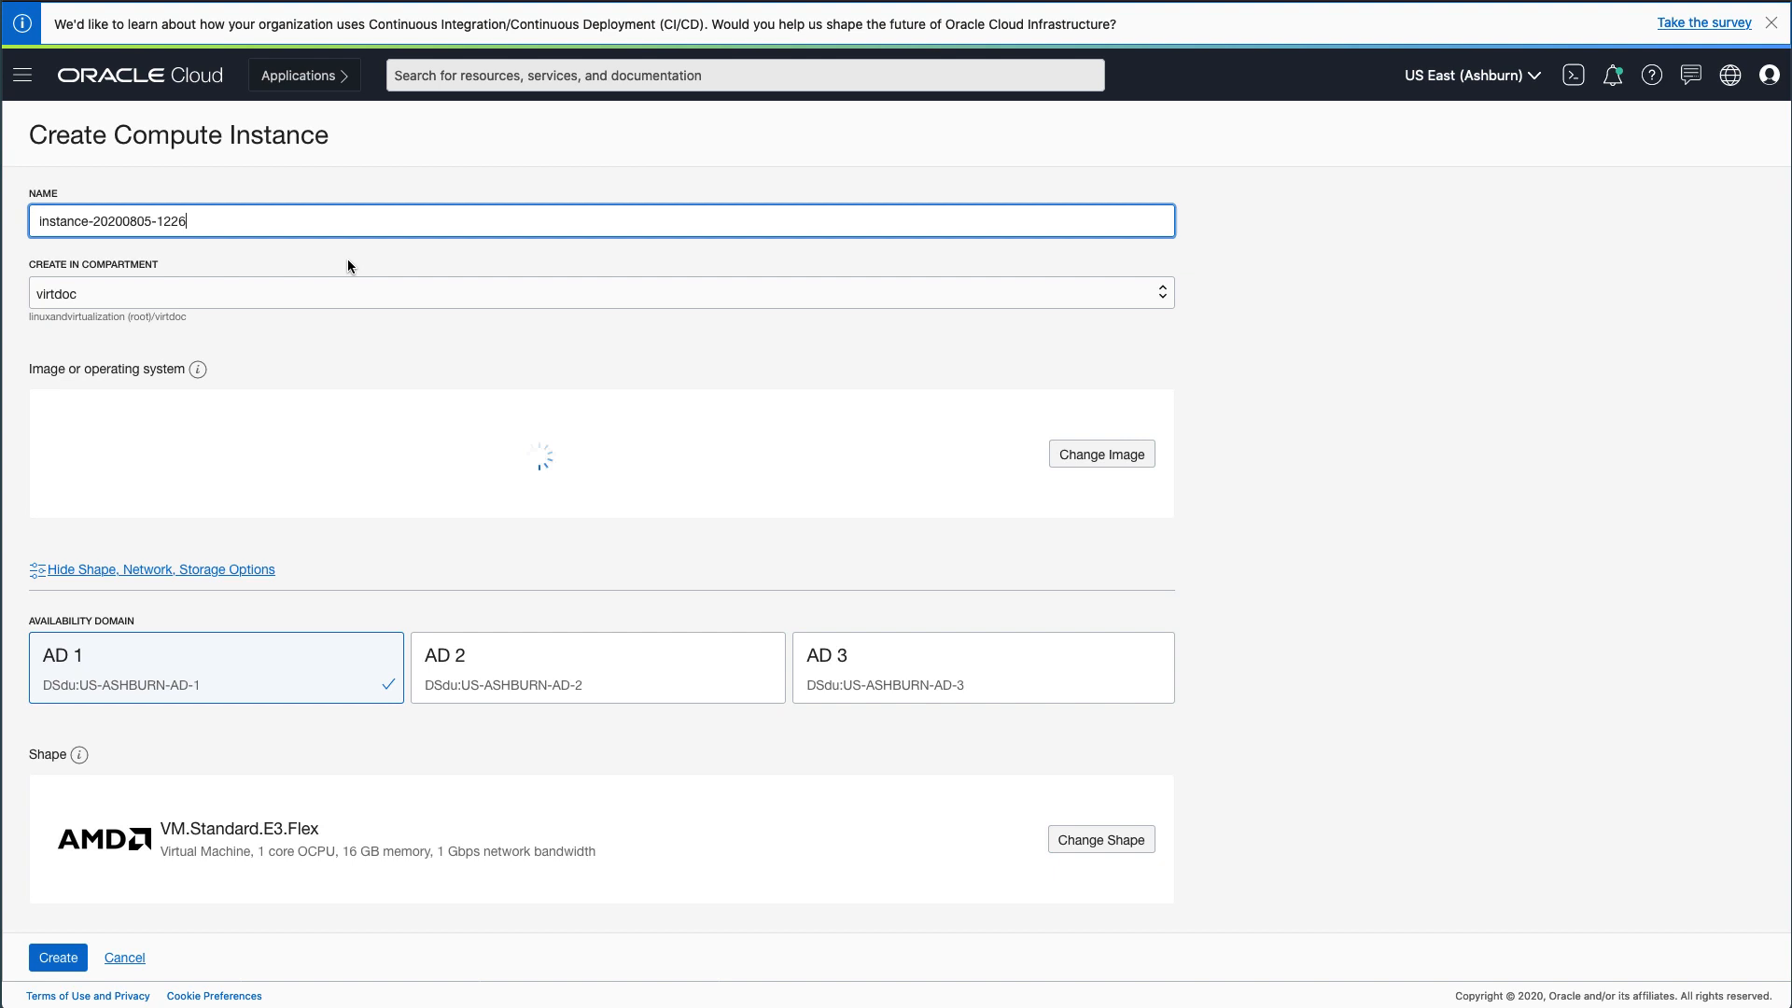
Name the instance linux-storage-01 and bring up the image catalogue.
type("linux-storage-0")
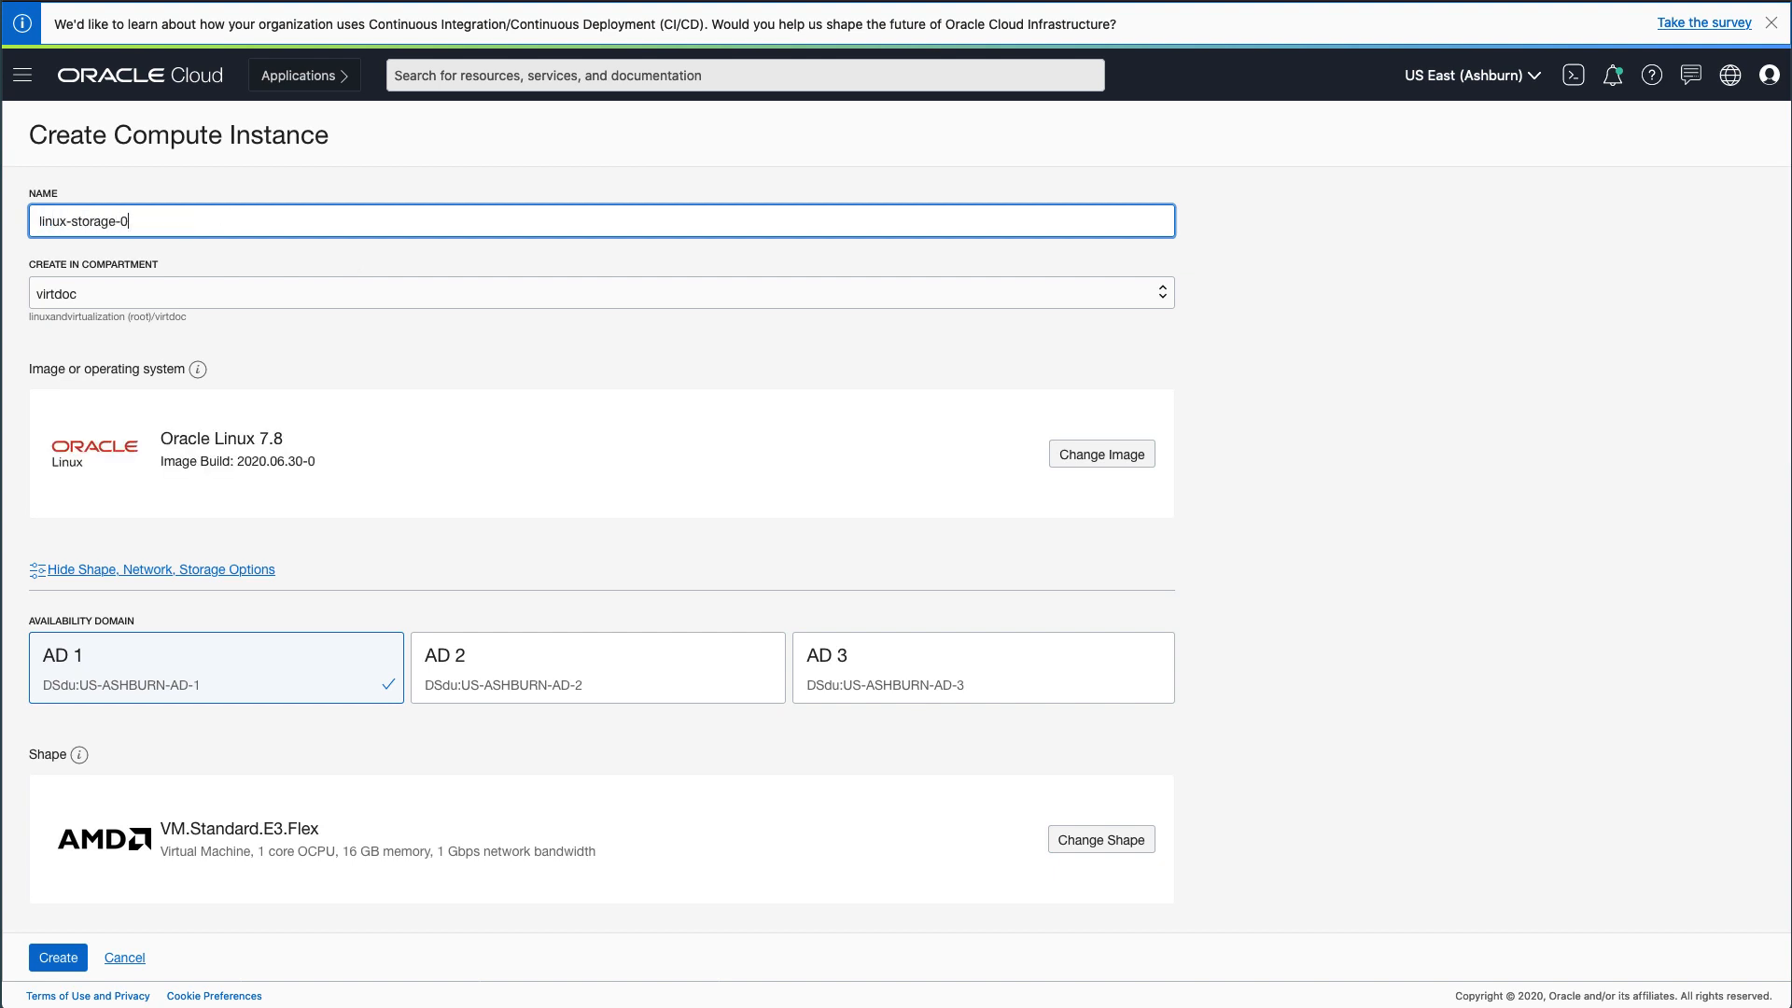
type("1")
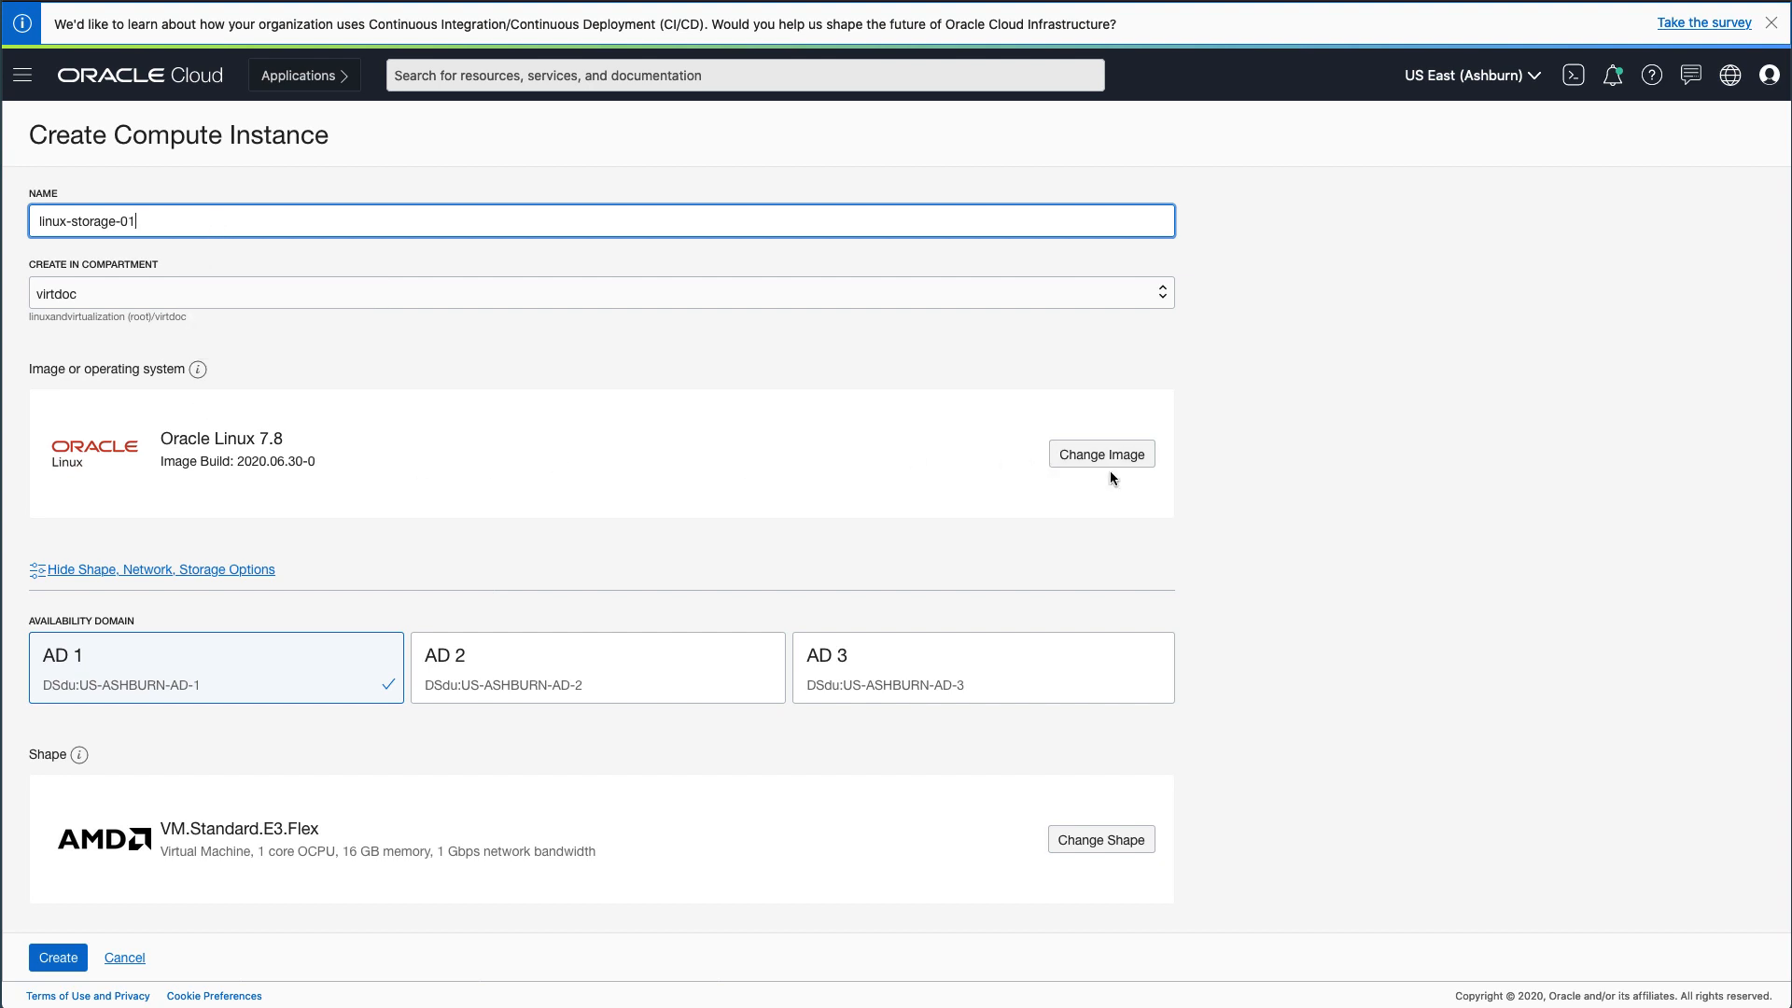
left_click(1101, 454)
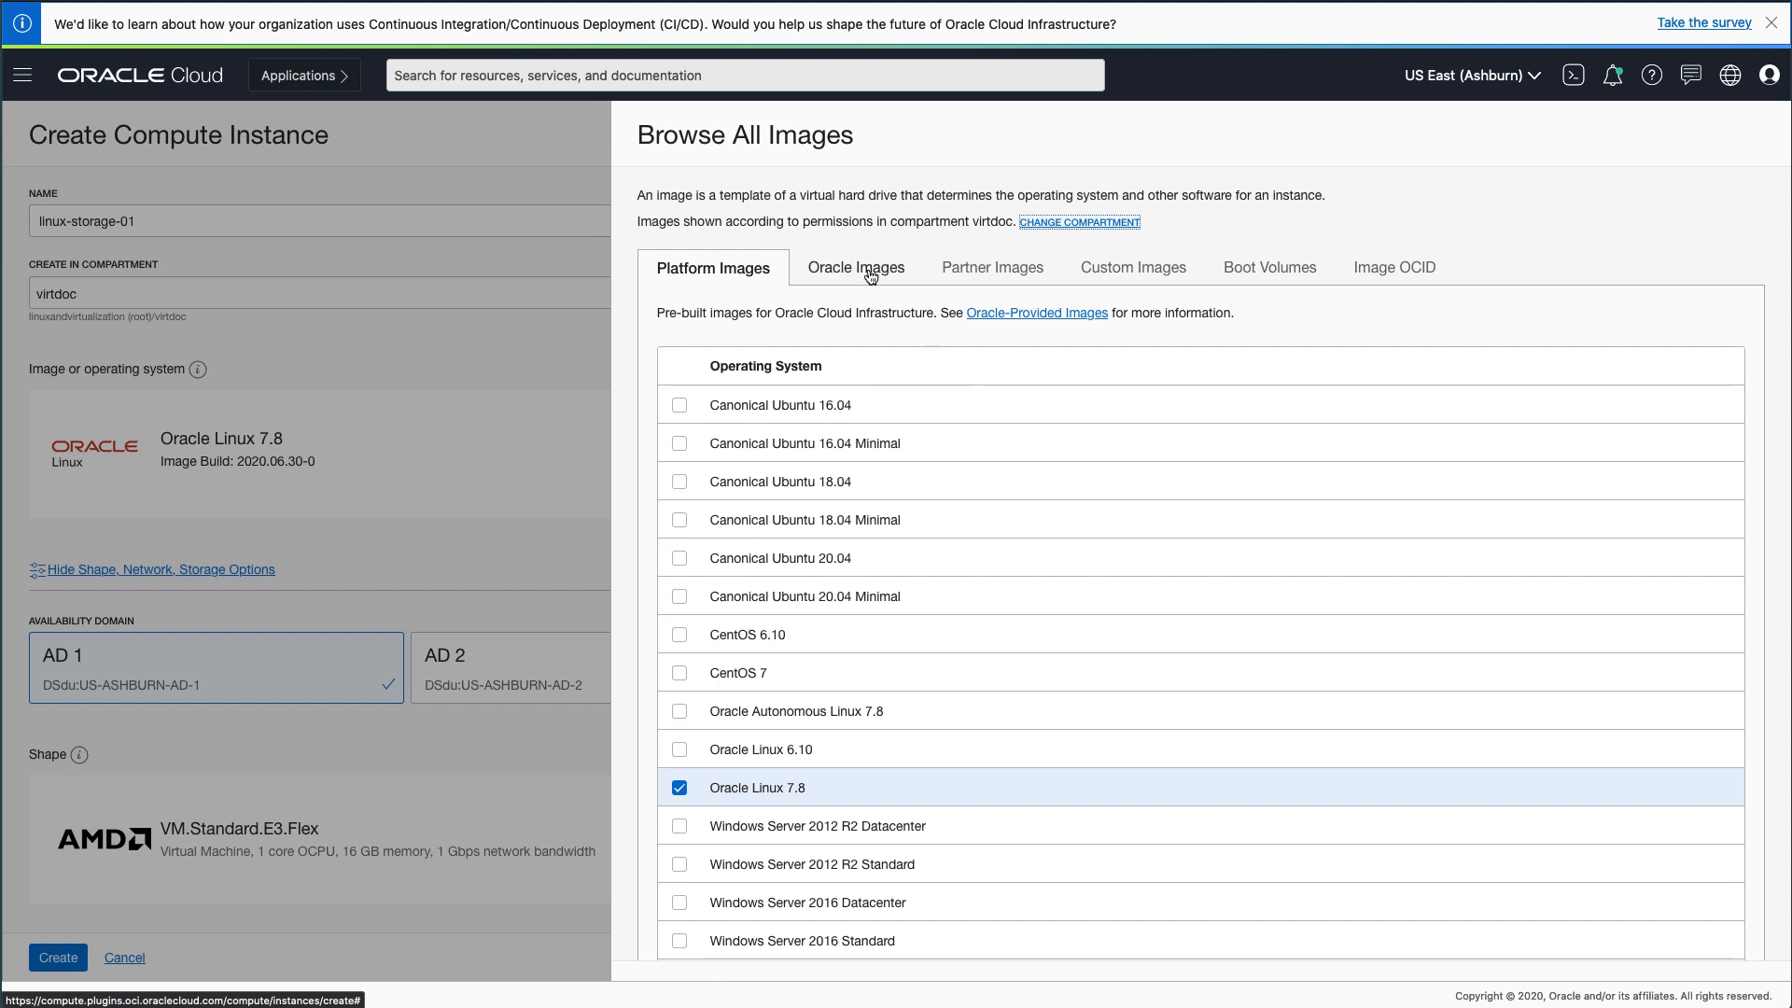
Select Oracle Linux Storage Appliance 1.8.1 from Oracle Images as the instance image.
left_click(855, 268)
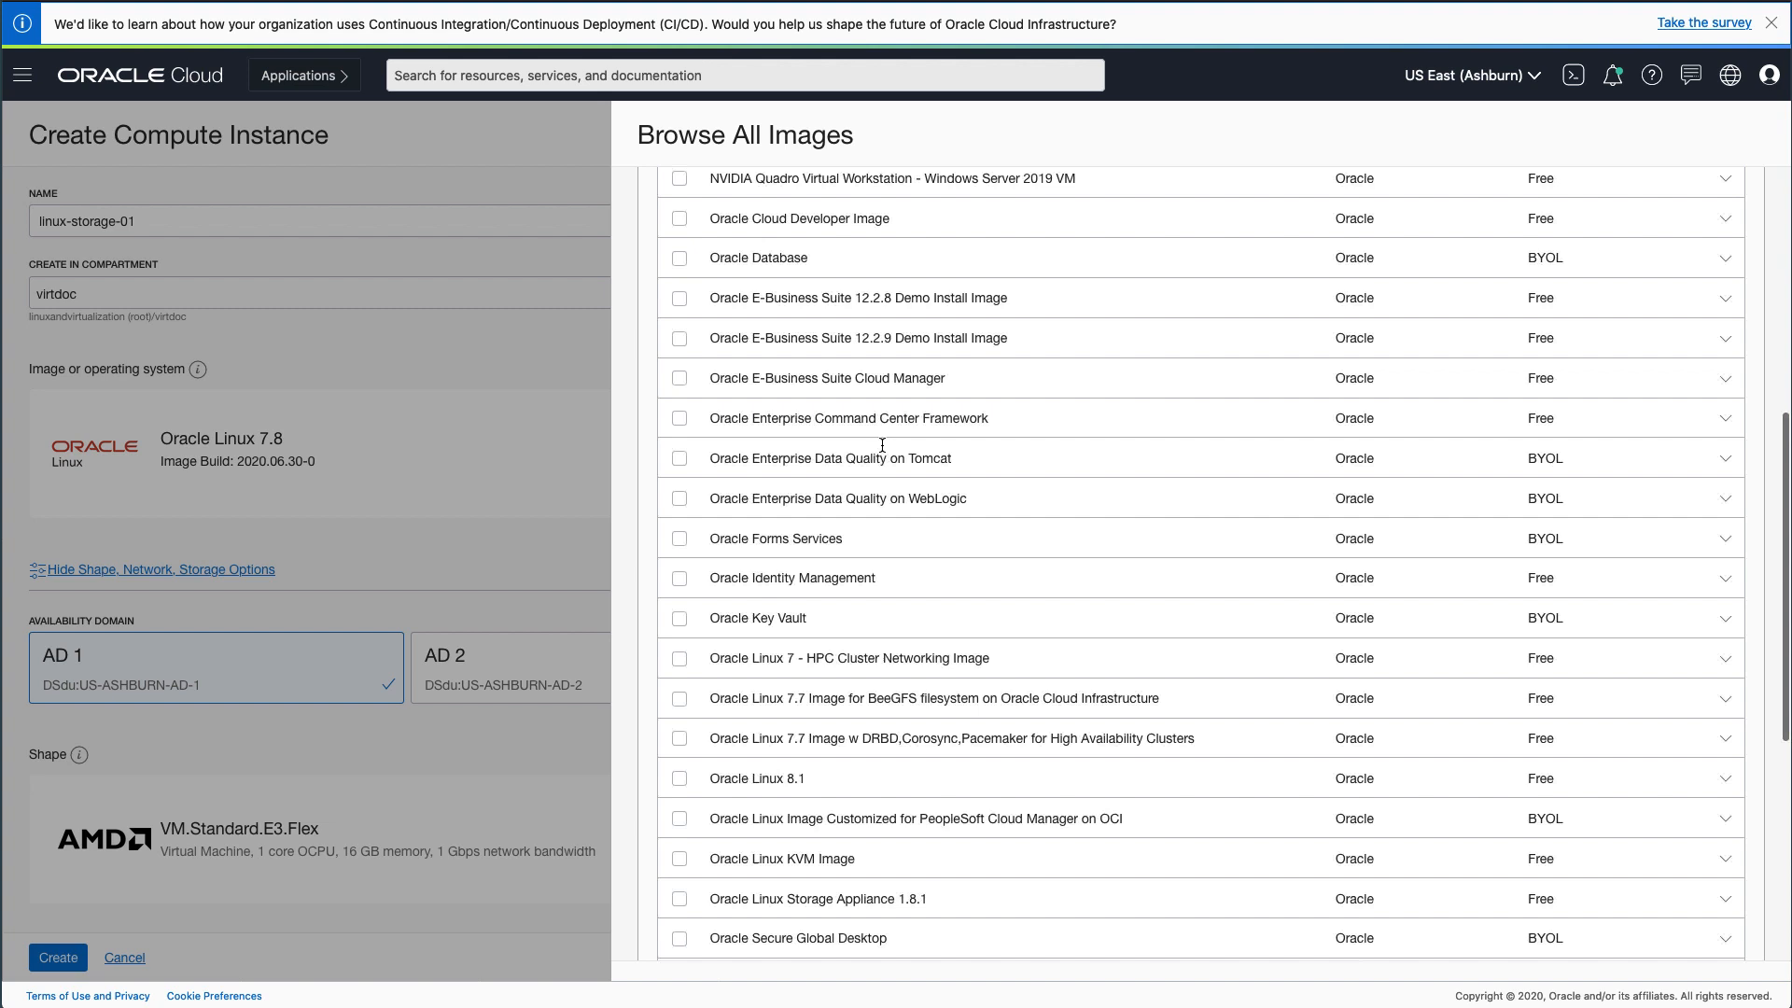
scroll("down", 3)
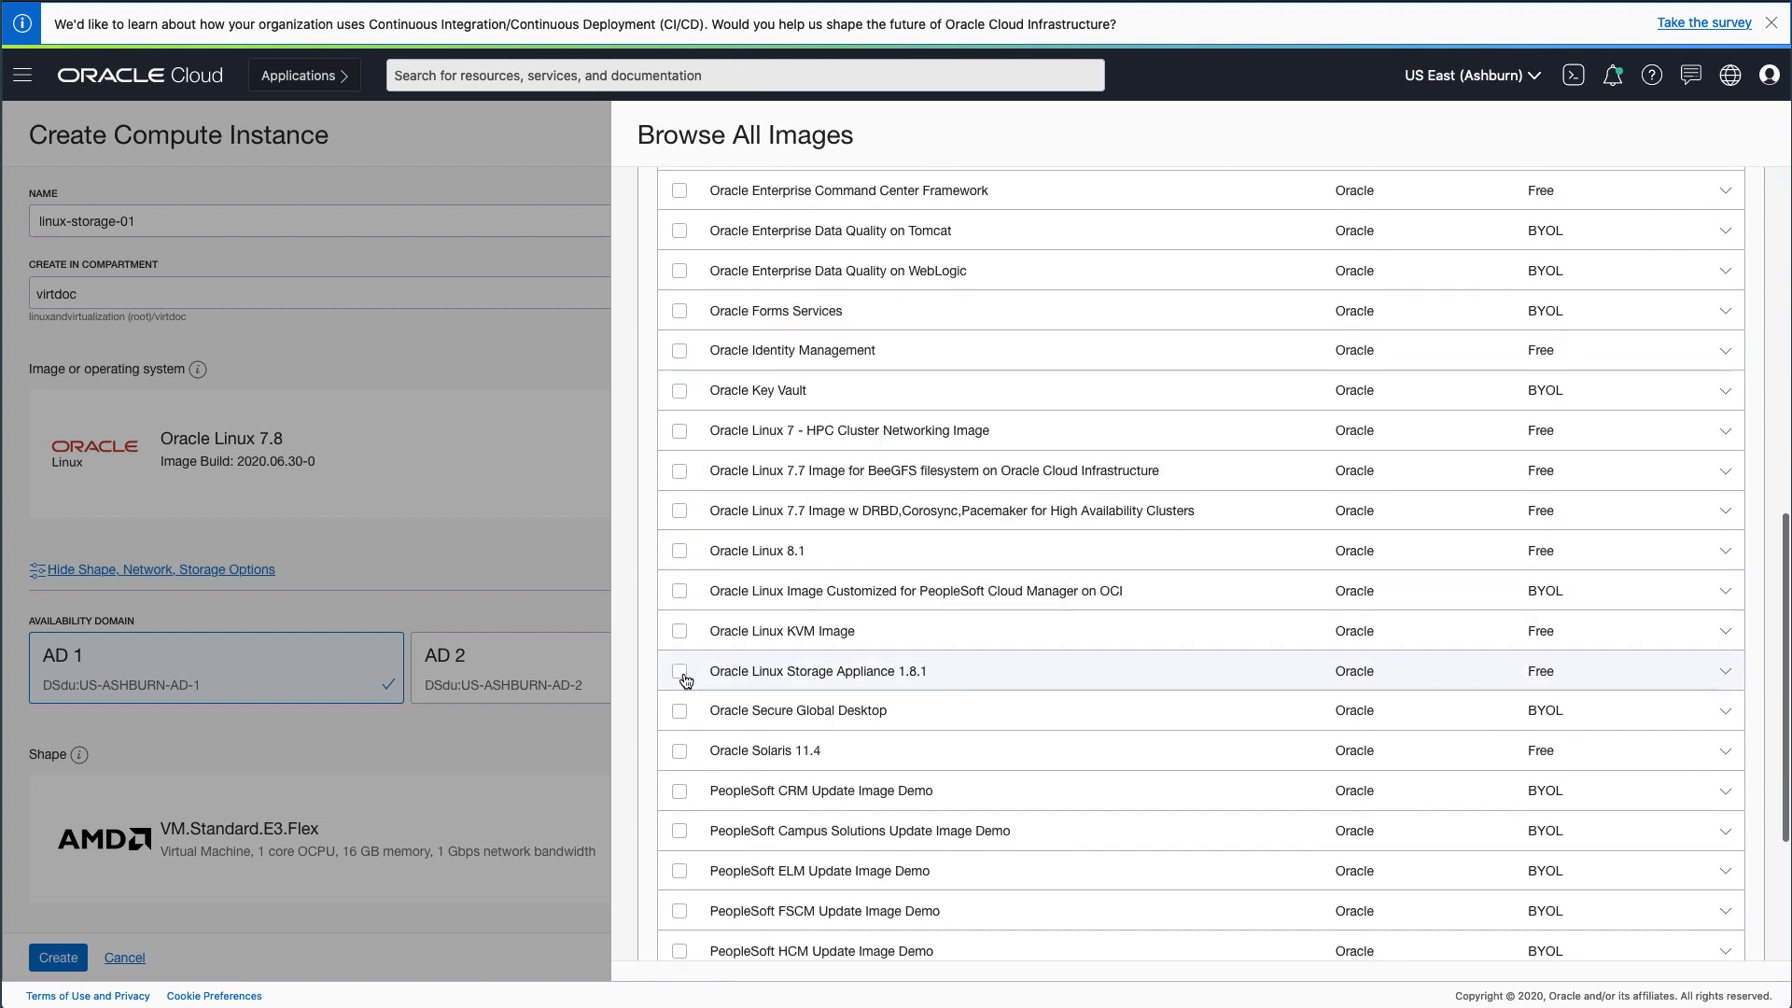
left_click(679, 671)
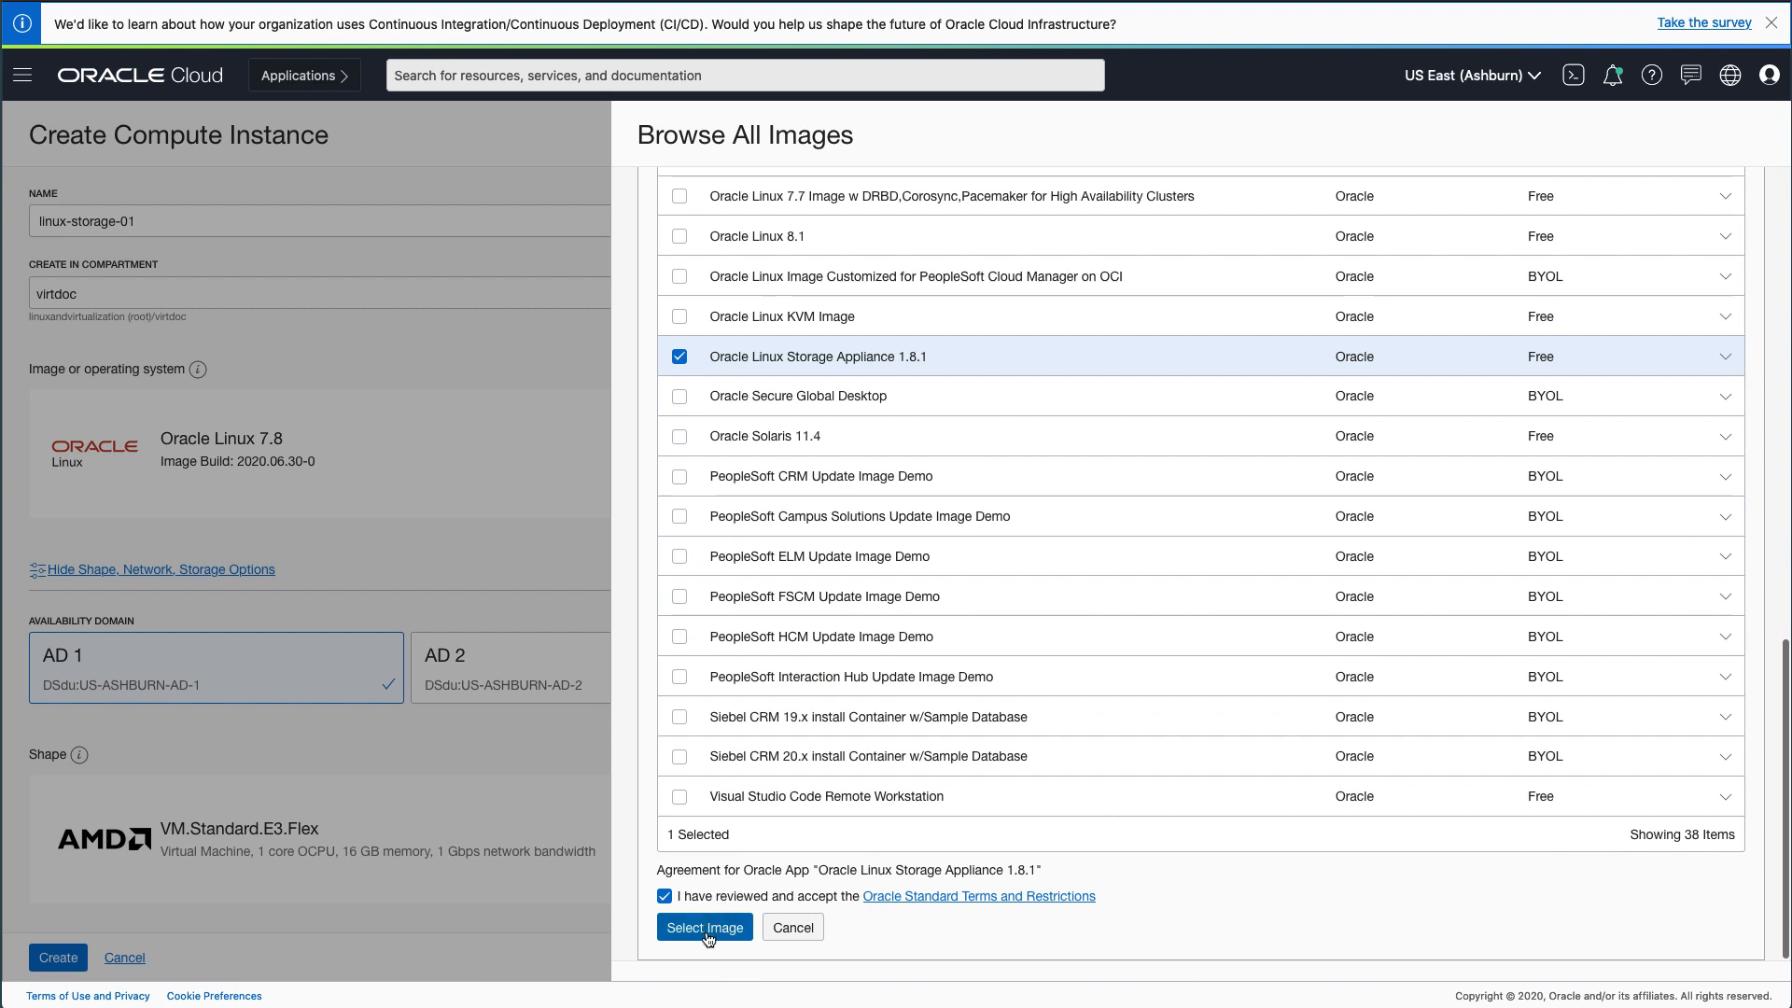
left_click(706, 927)
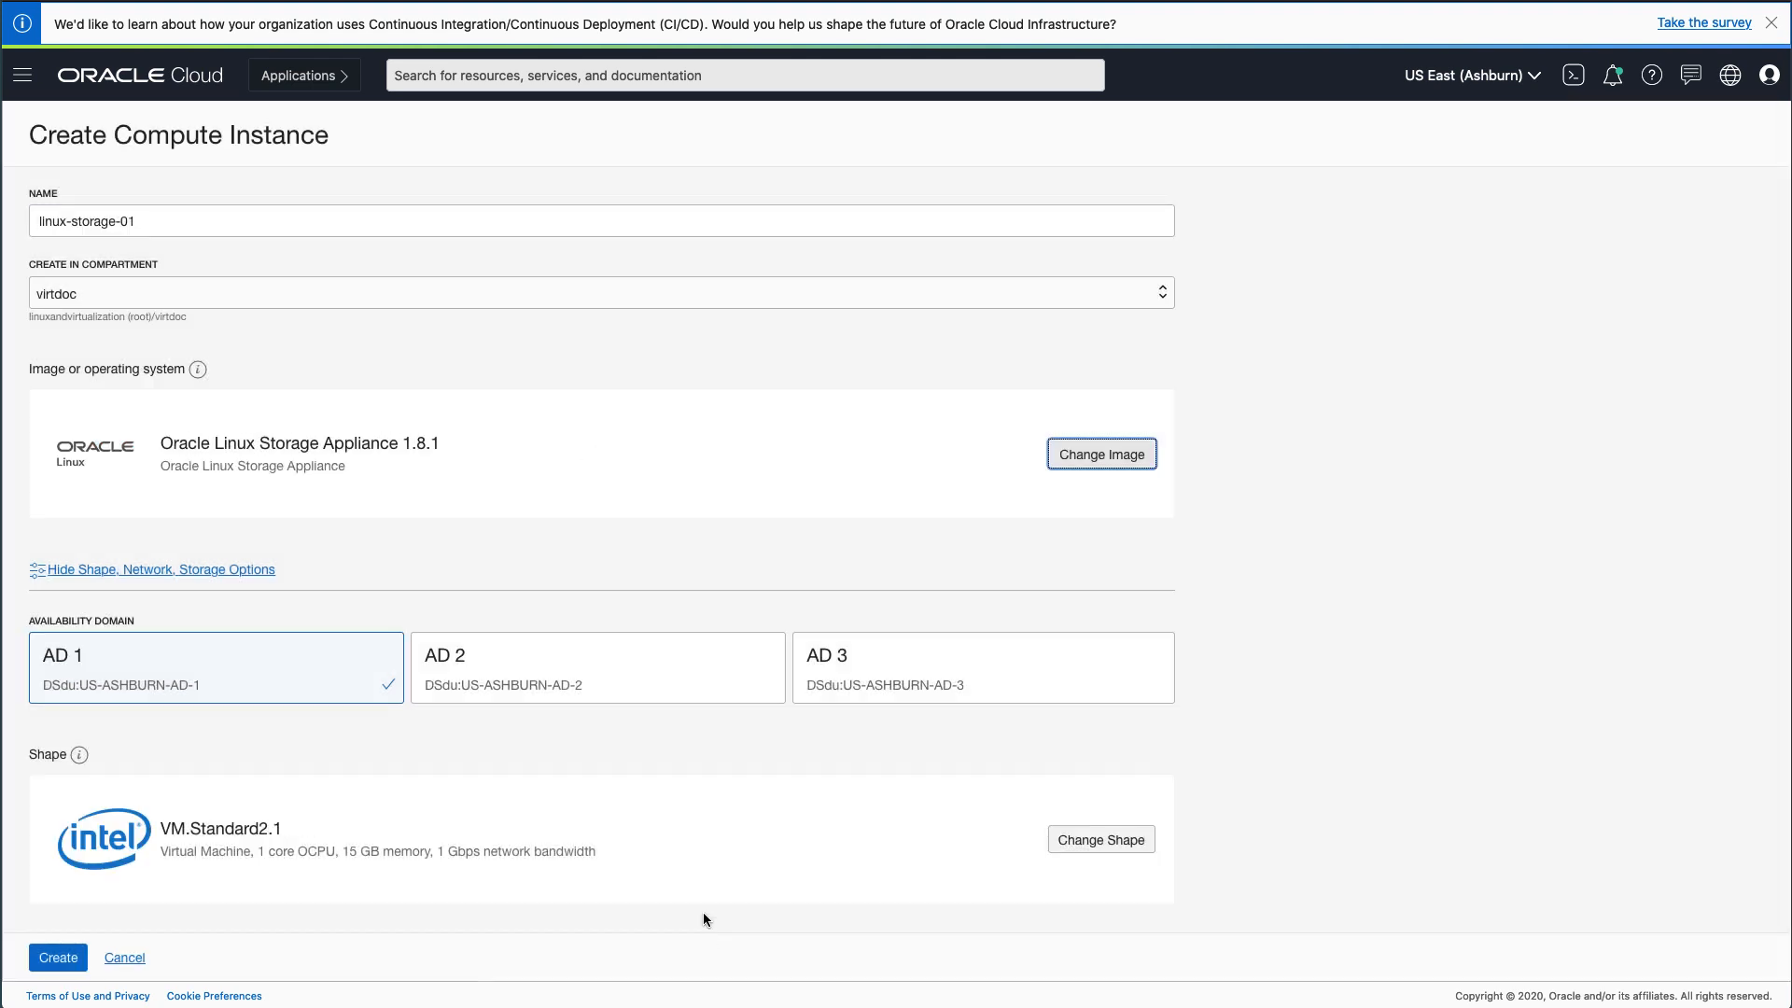
mouse_move(628, 758)
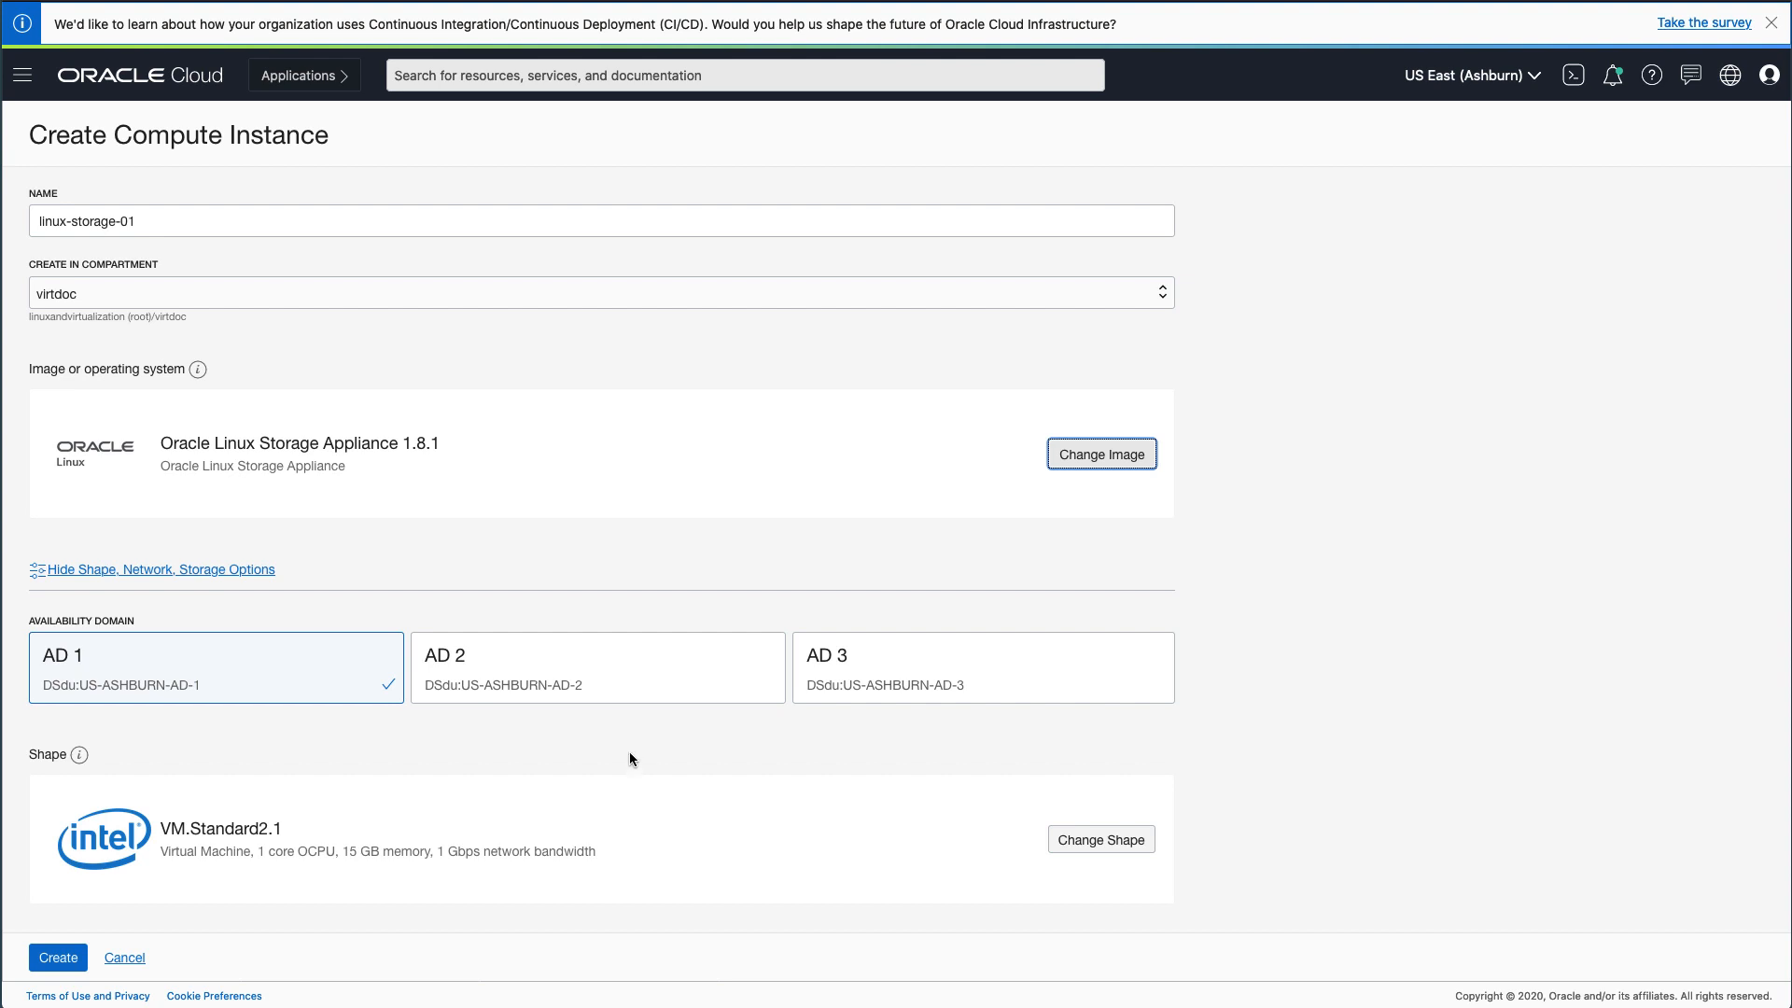
Choose availability domain AD 3 and open the shape browser.
left_click(981, 667)
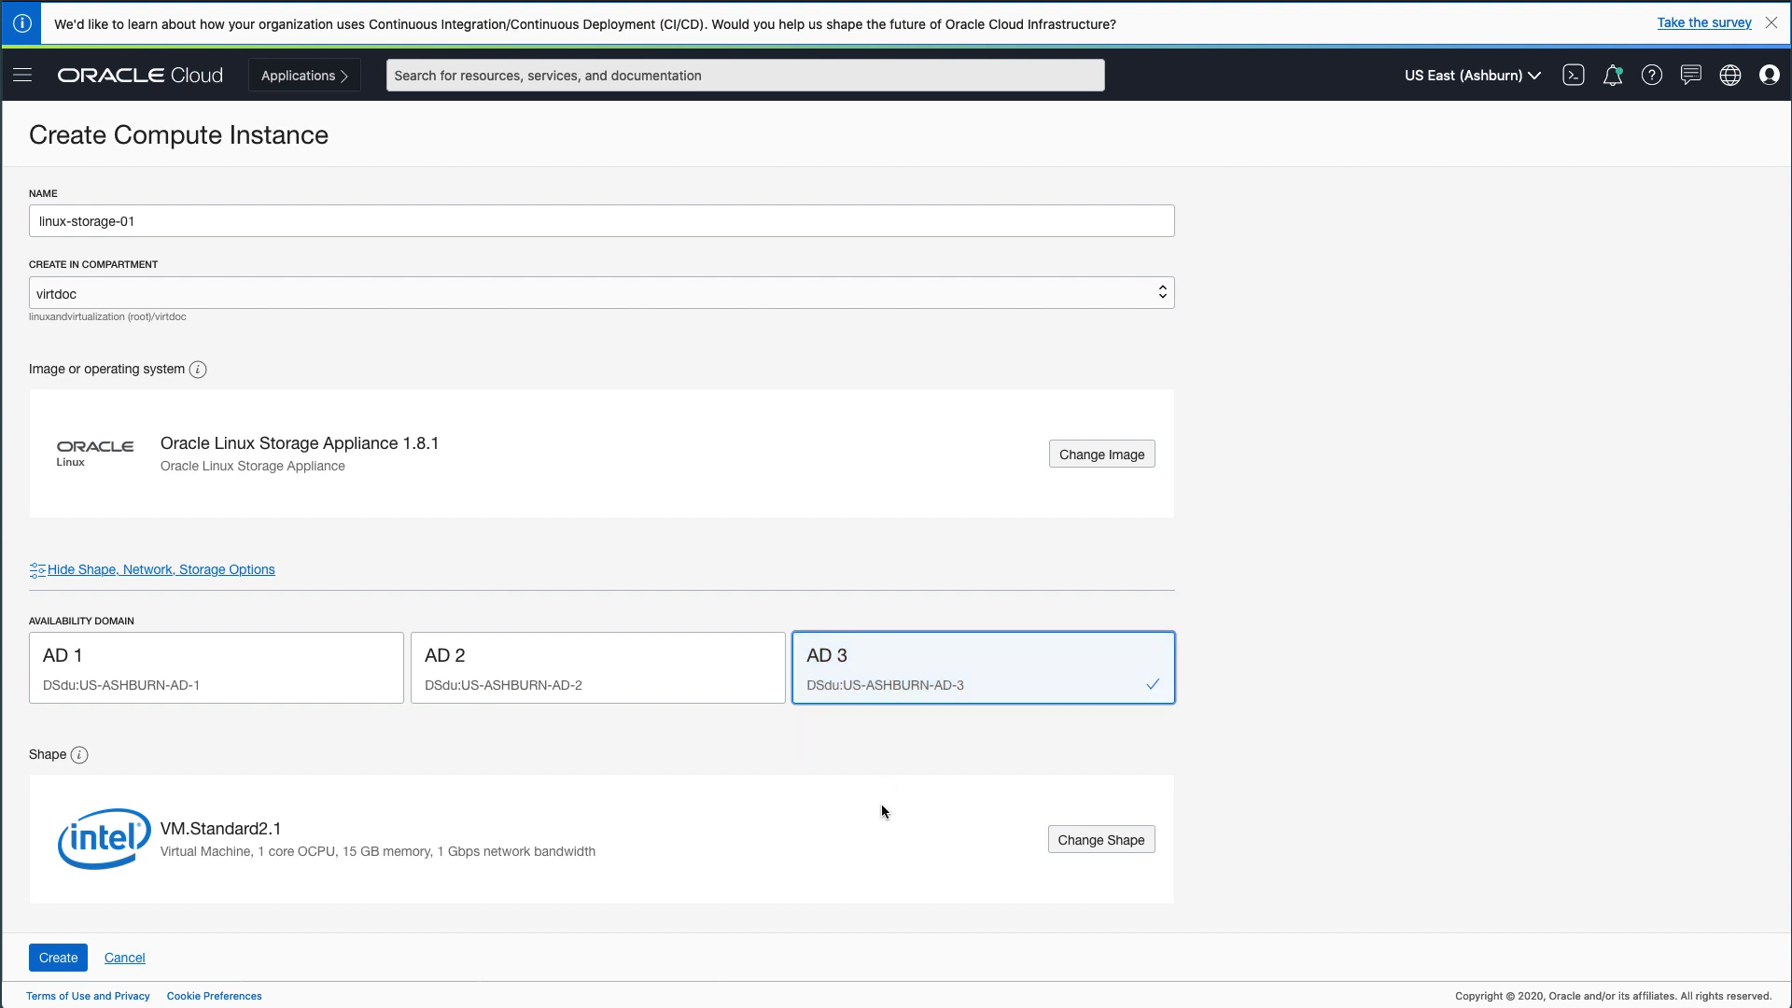
left_click(1099, 839)
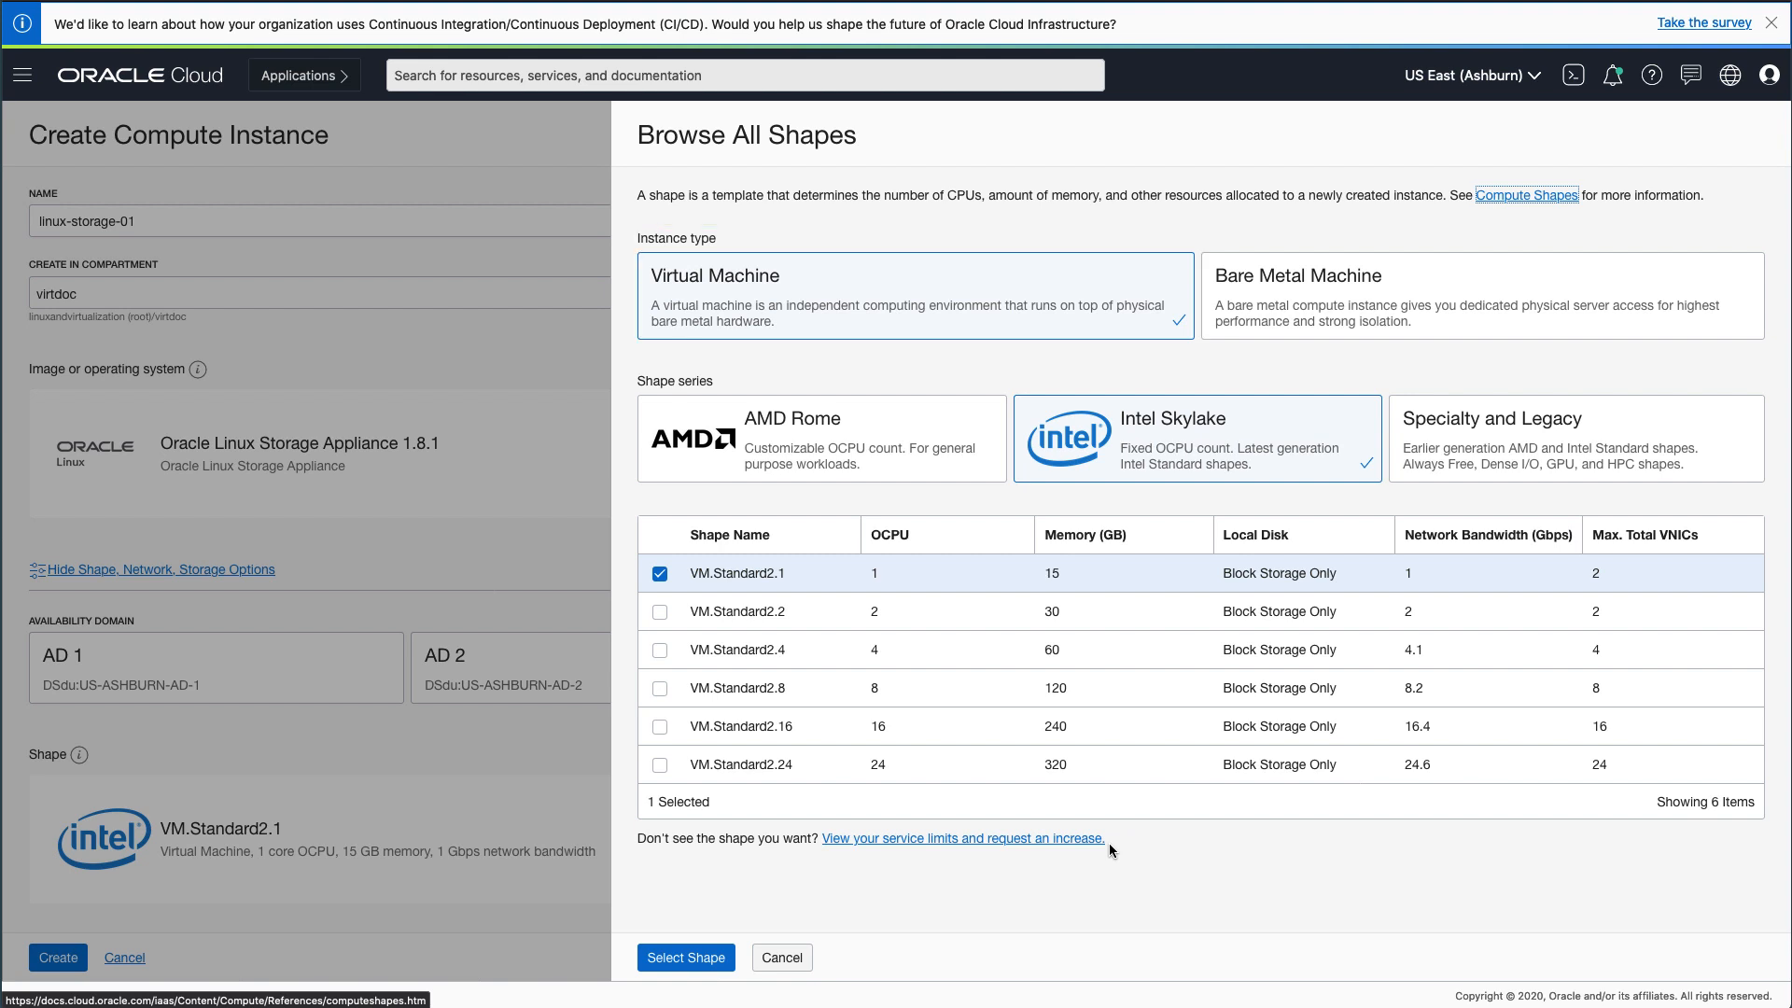
Confirm VM.Standard2.1 under Intel Skylake as the instance shape.
left_click(1195, 438)
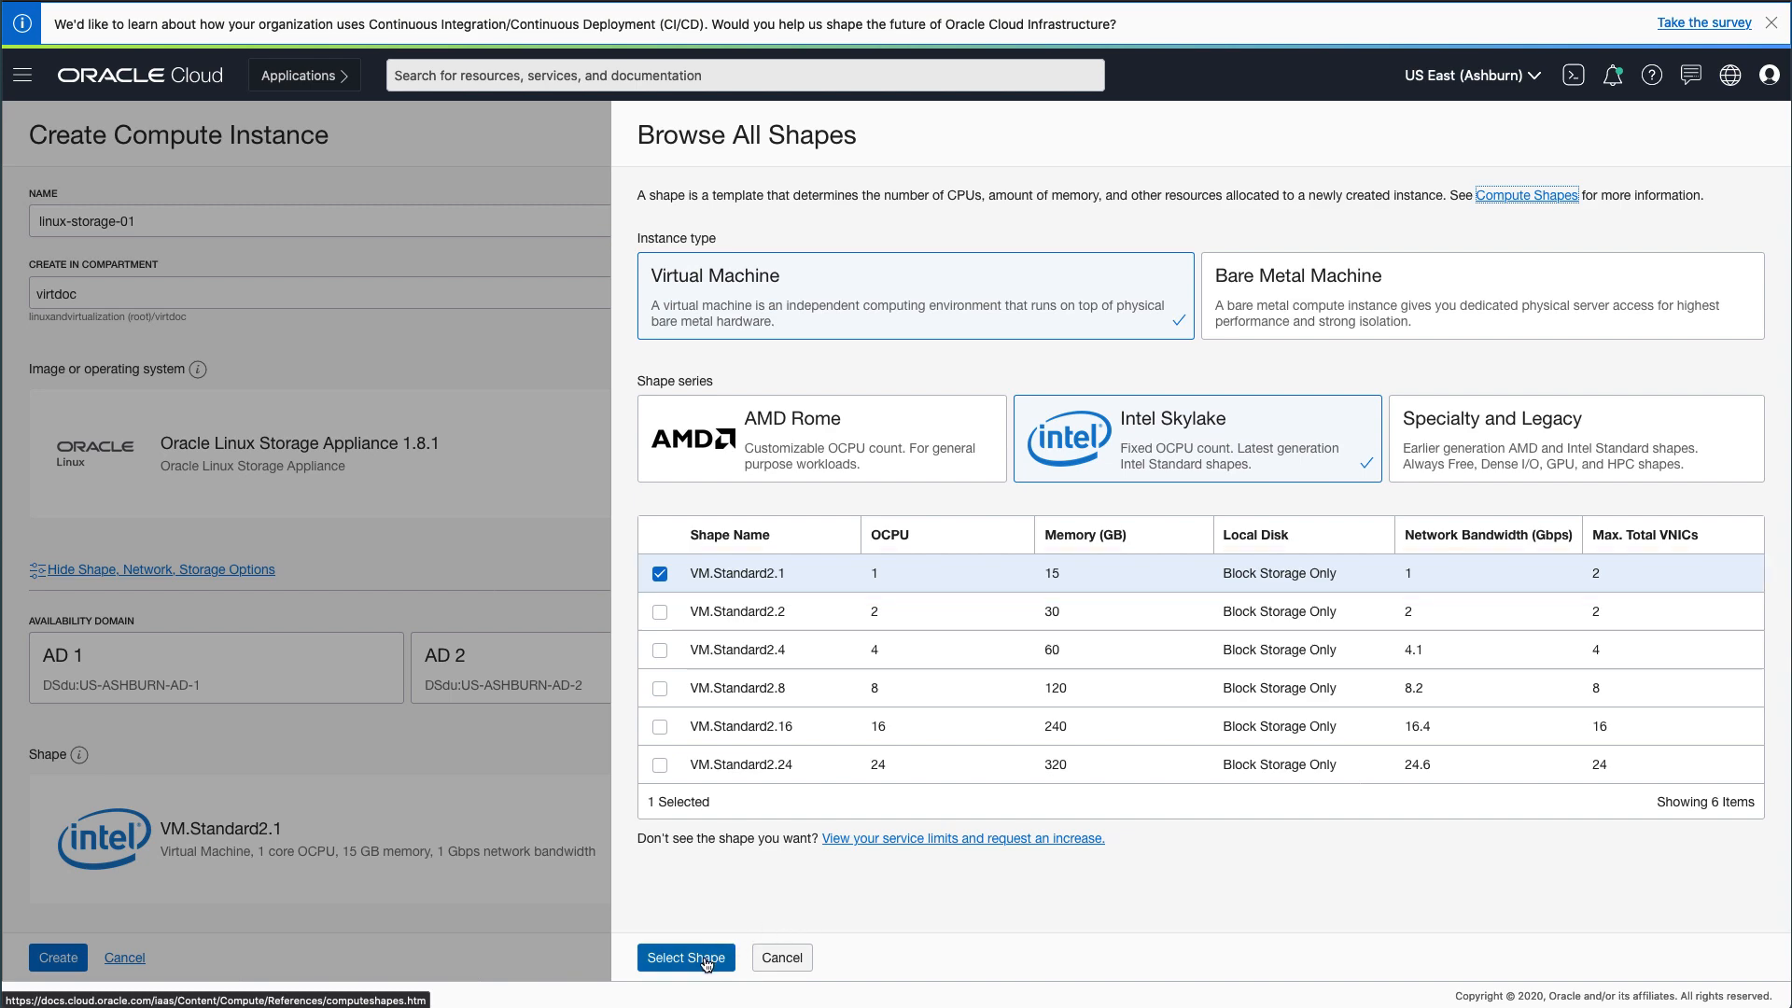
left_click(686, 958)
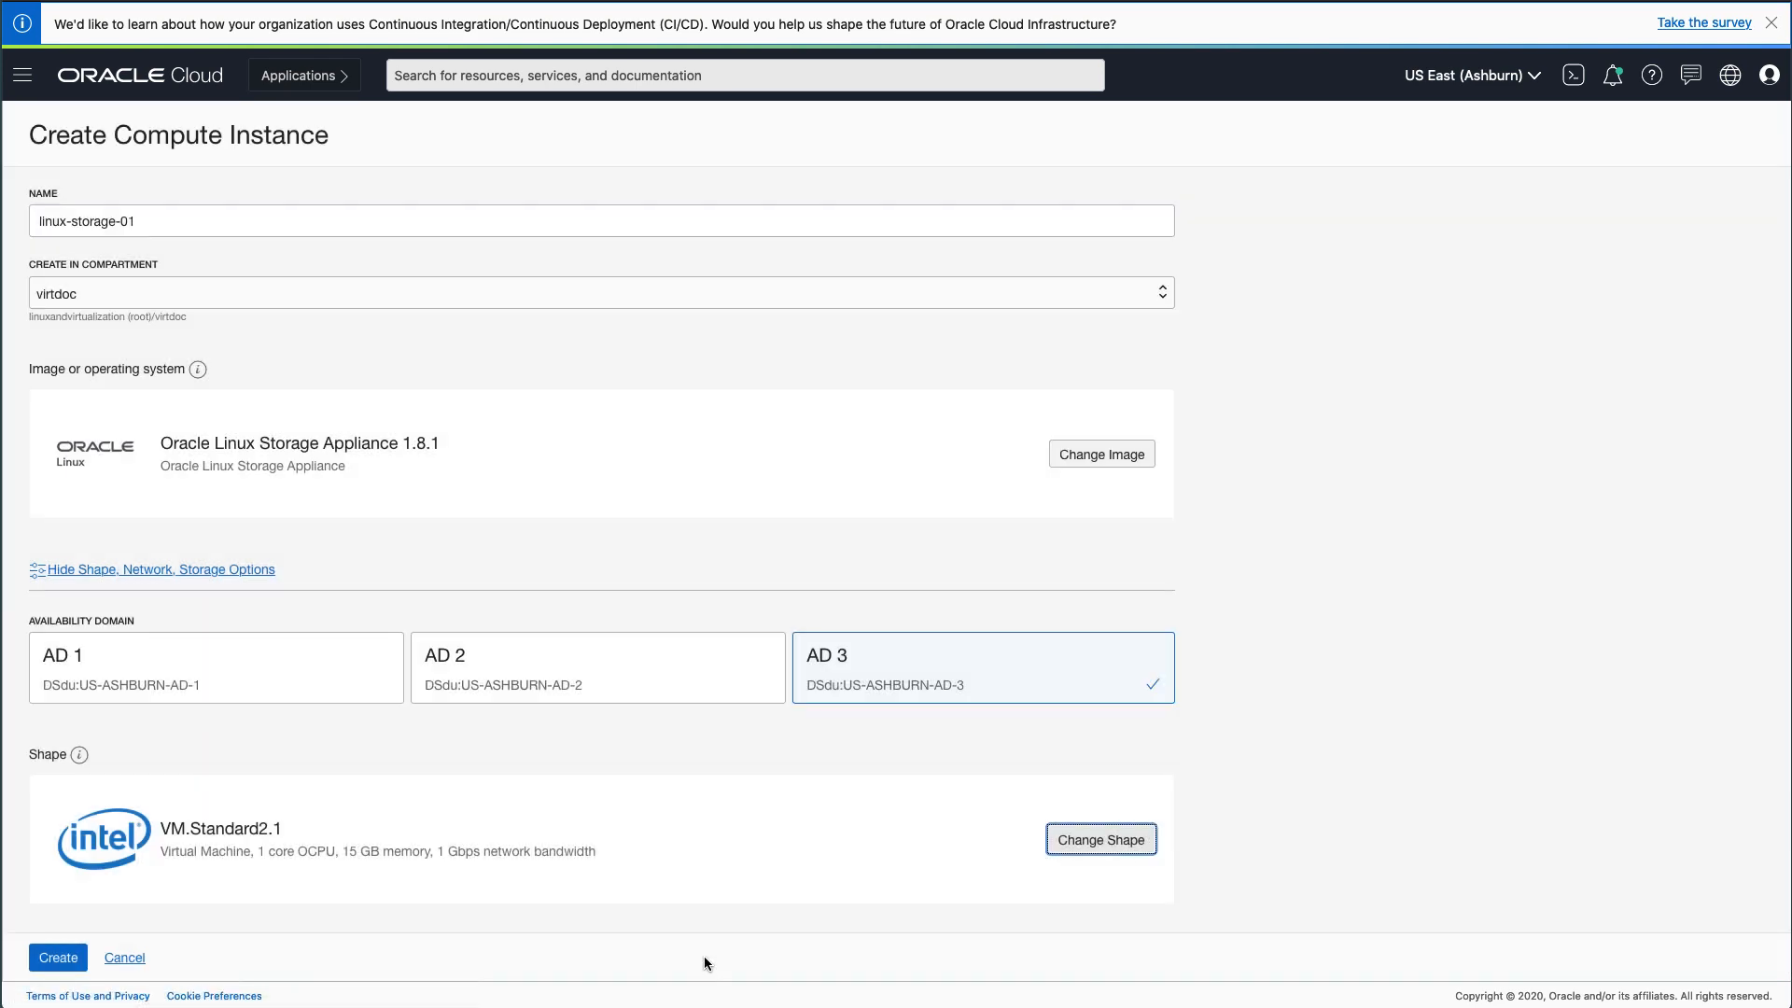
scroll("down", 3)
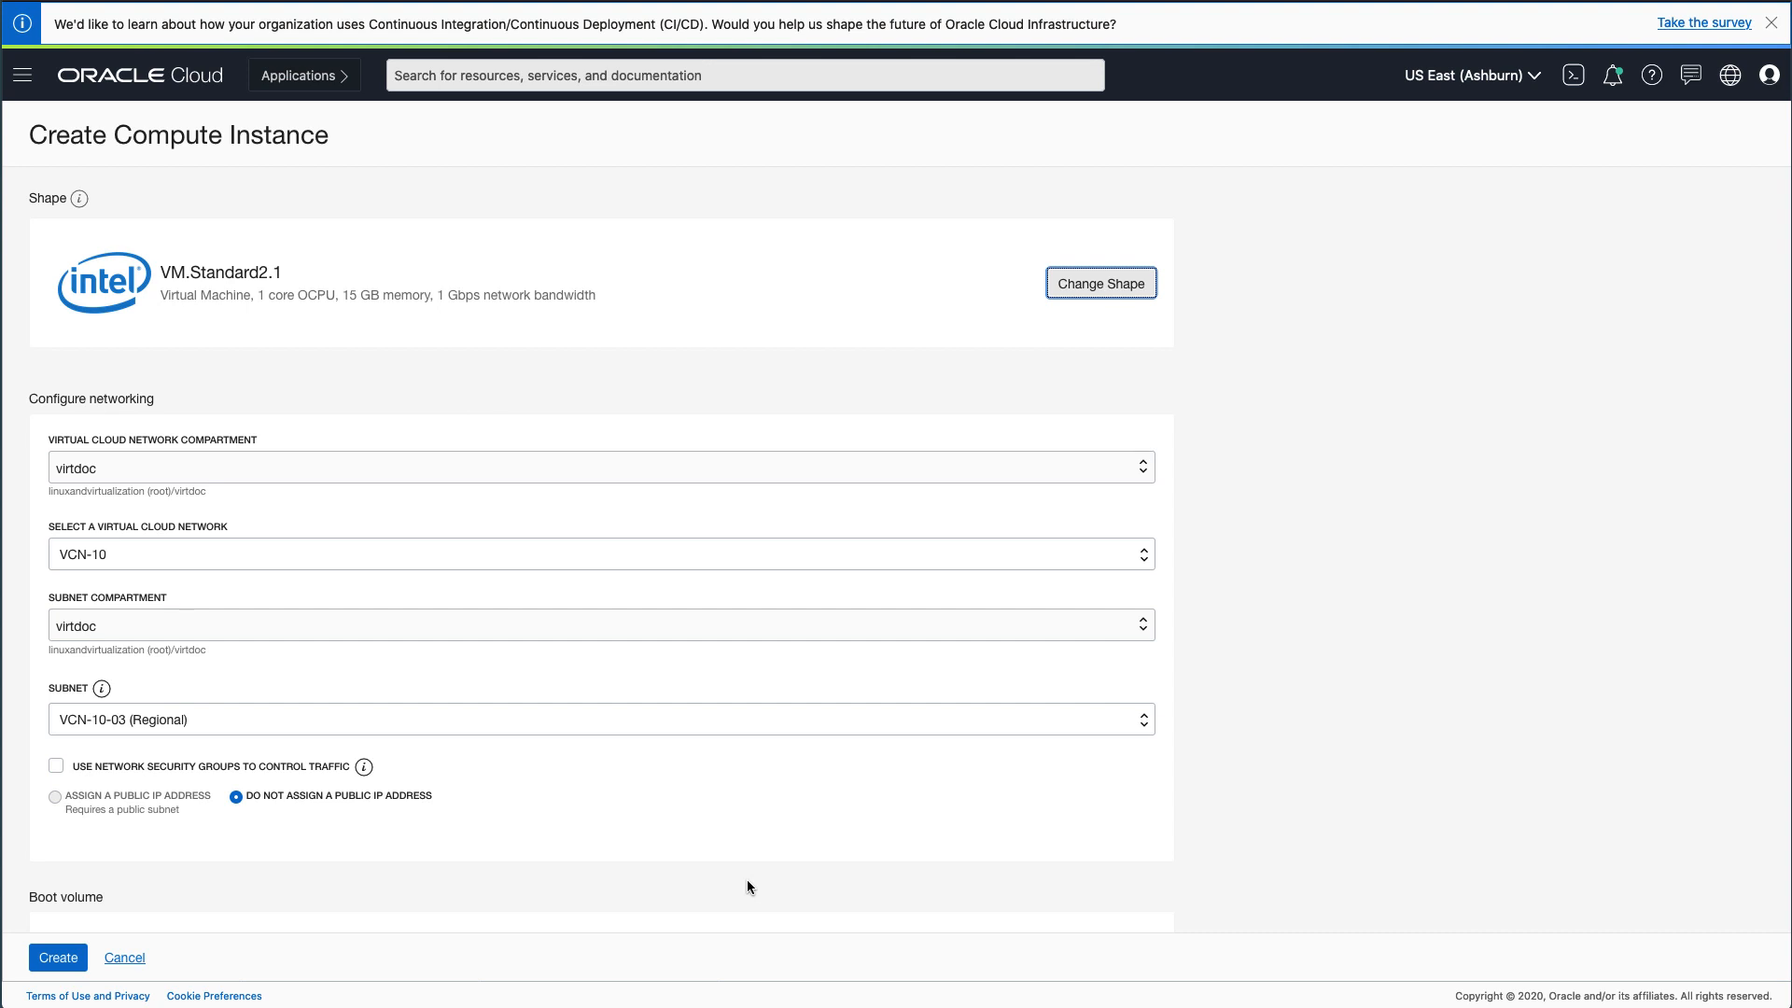
left_click(600, 468)
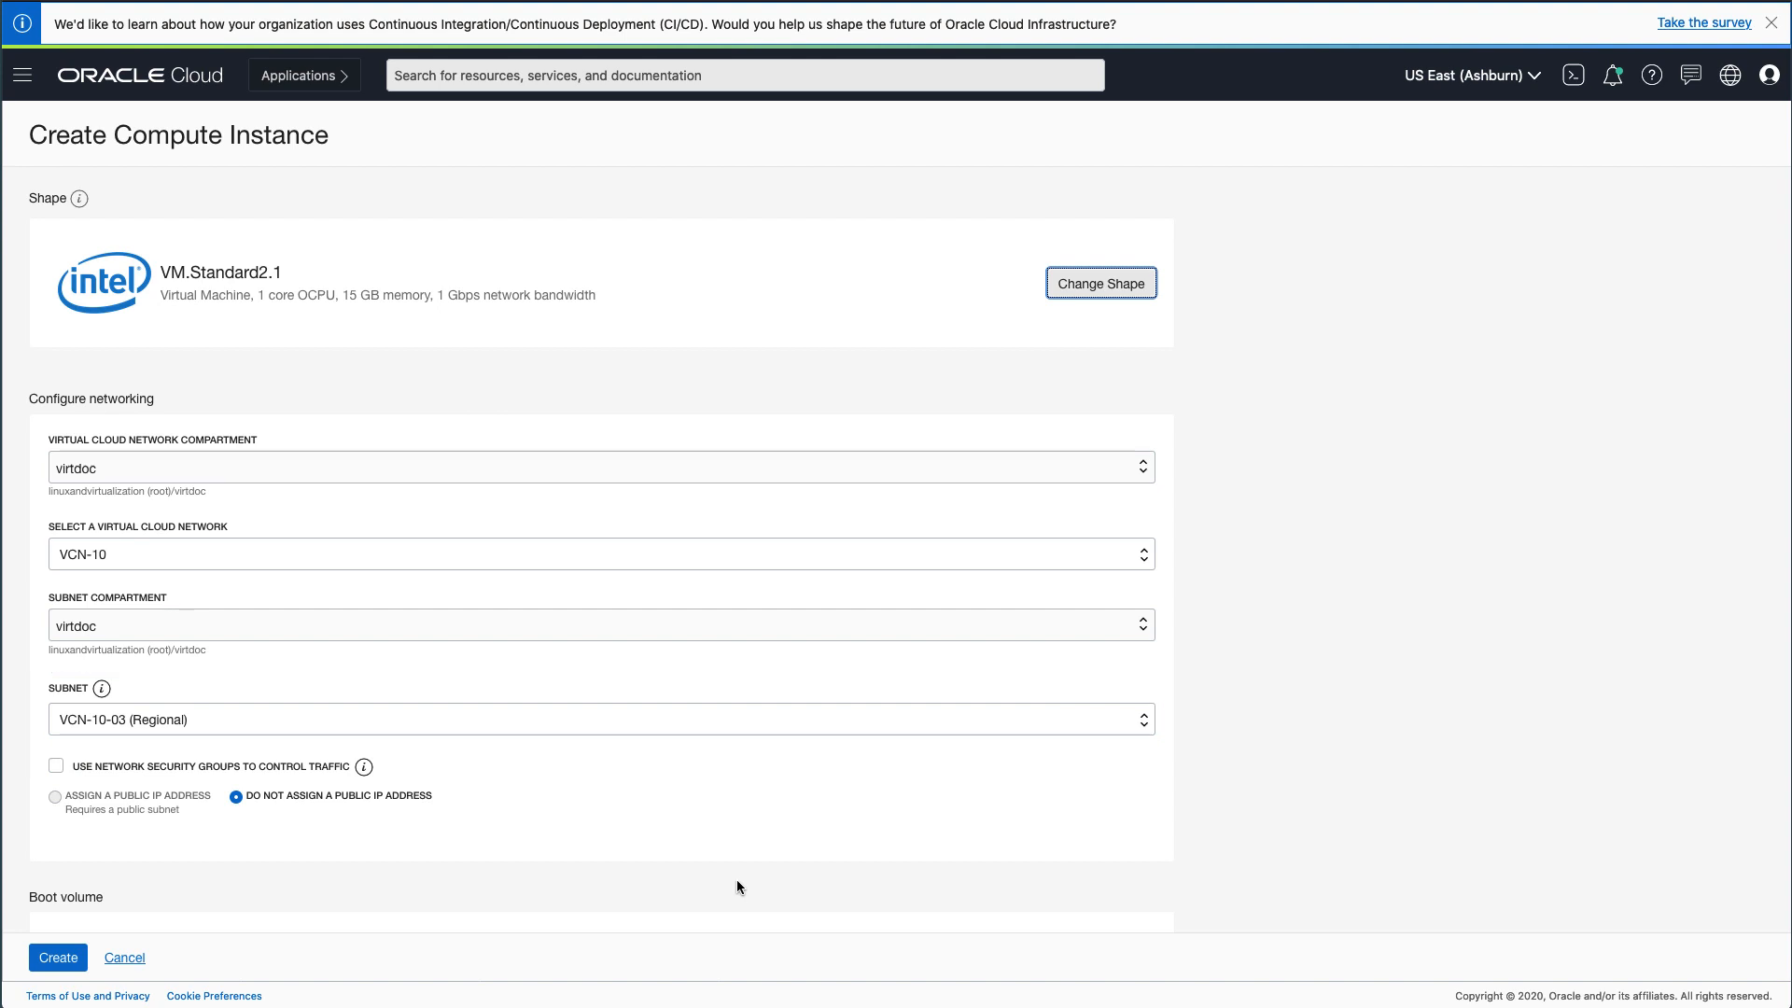
mouse_move(284, 841)
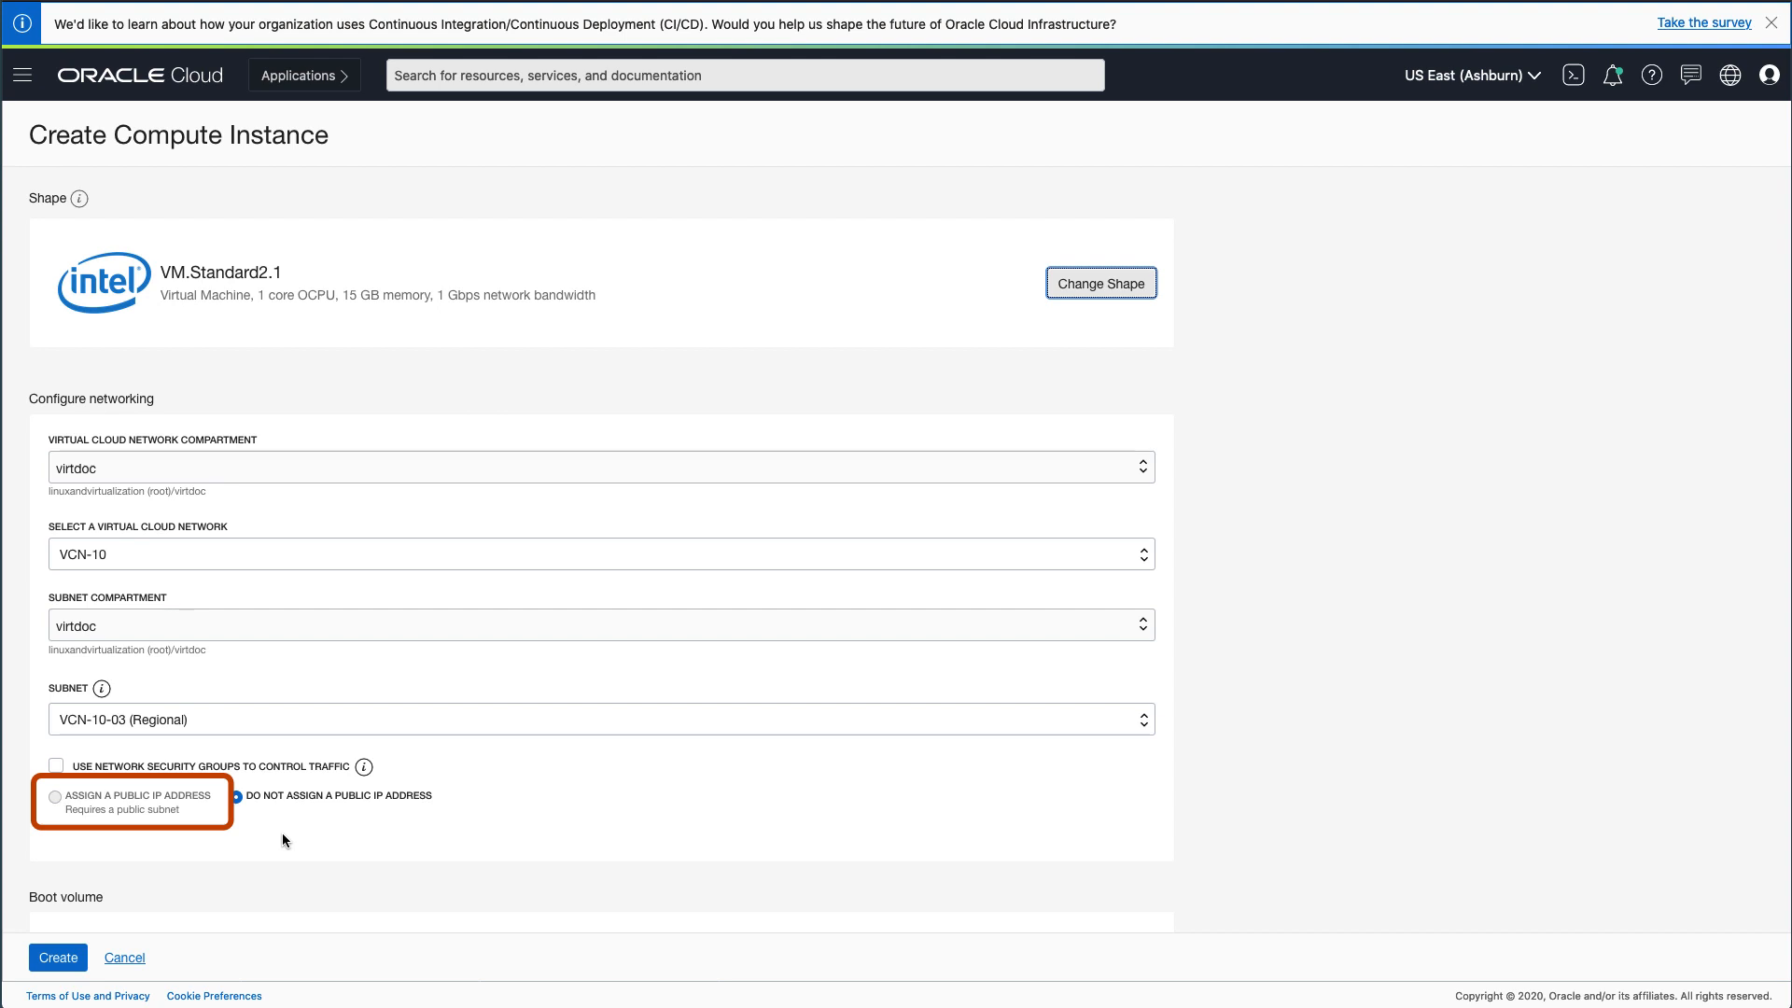
scroll("down", 3)
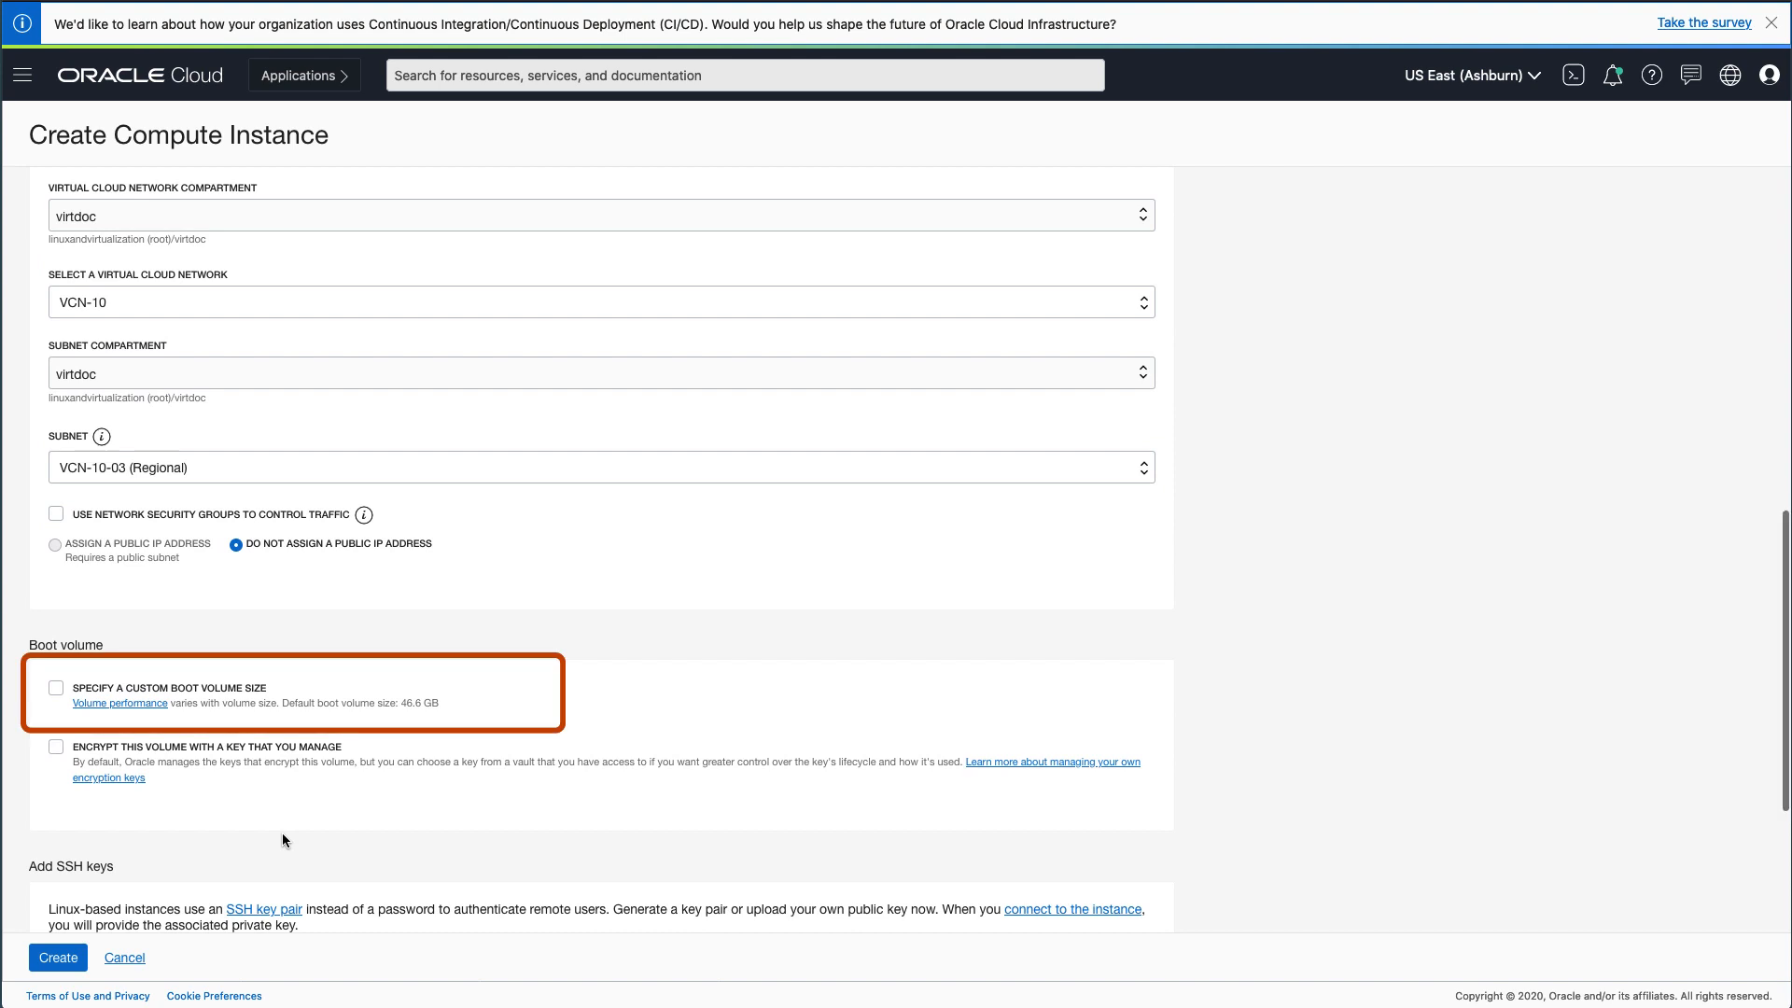
Switch Add SSH keys to Paste SSH Keys and supply the public key.
scroll("down", 3)
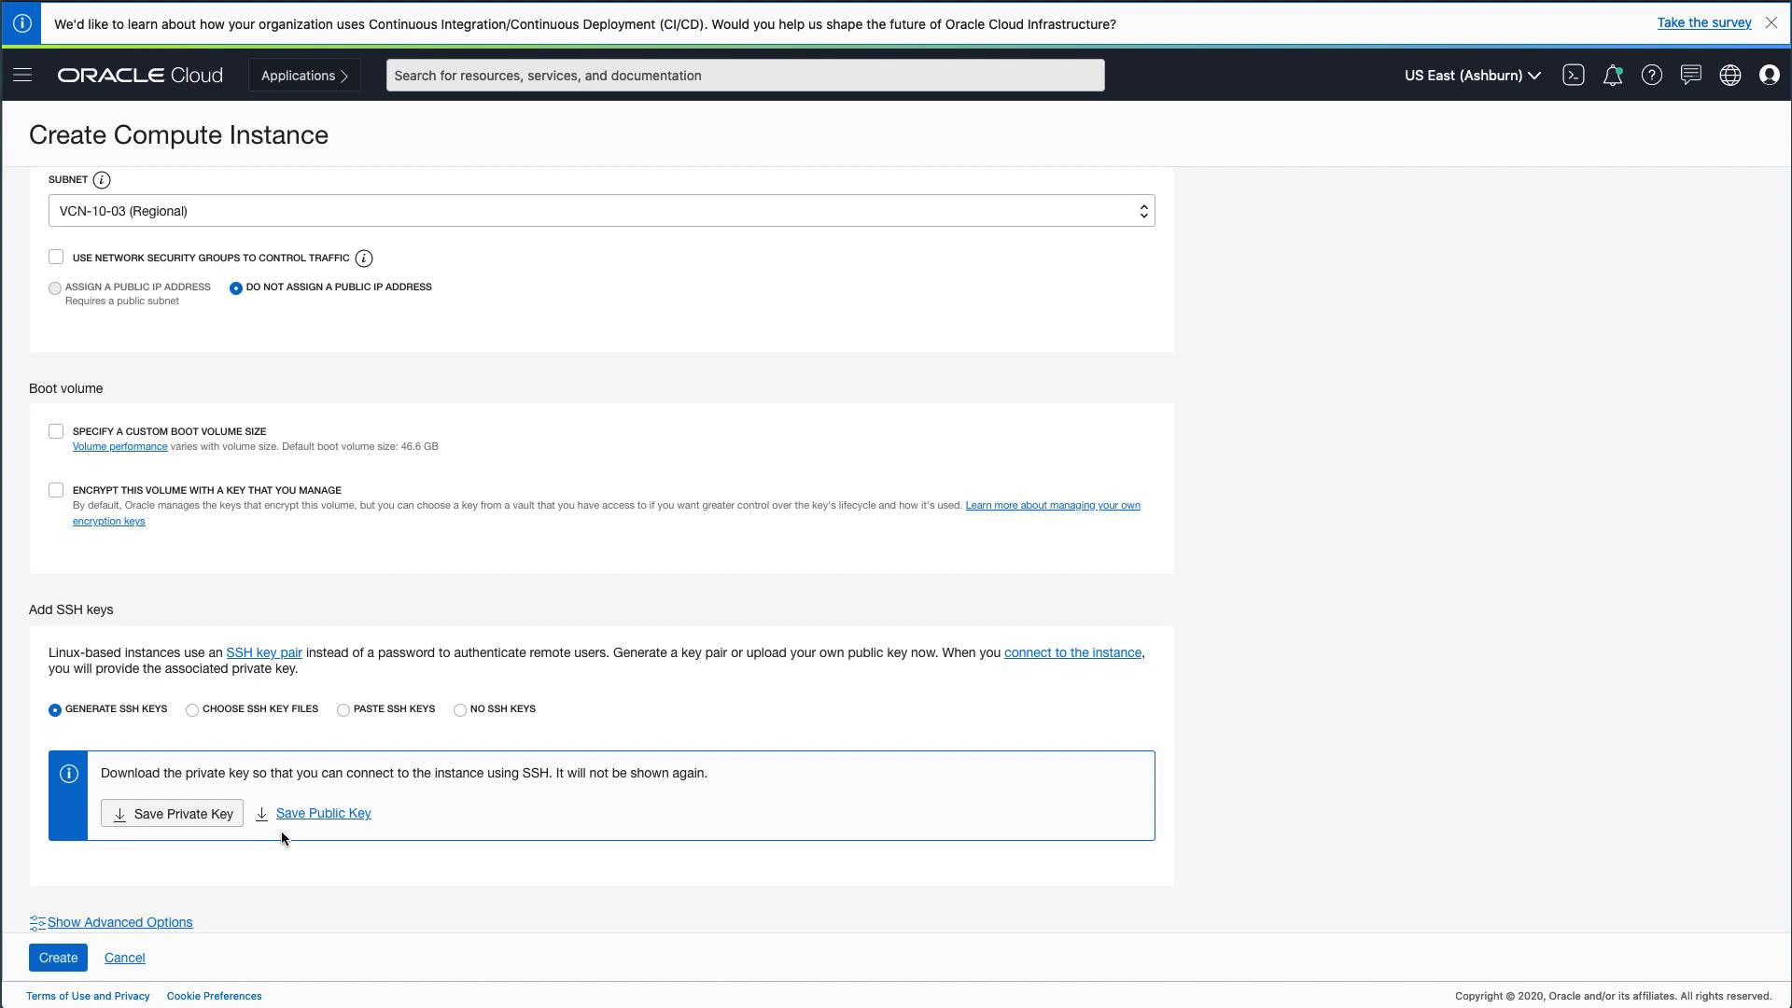
mouse_move(342, 712)
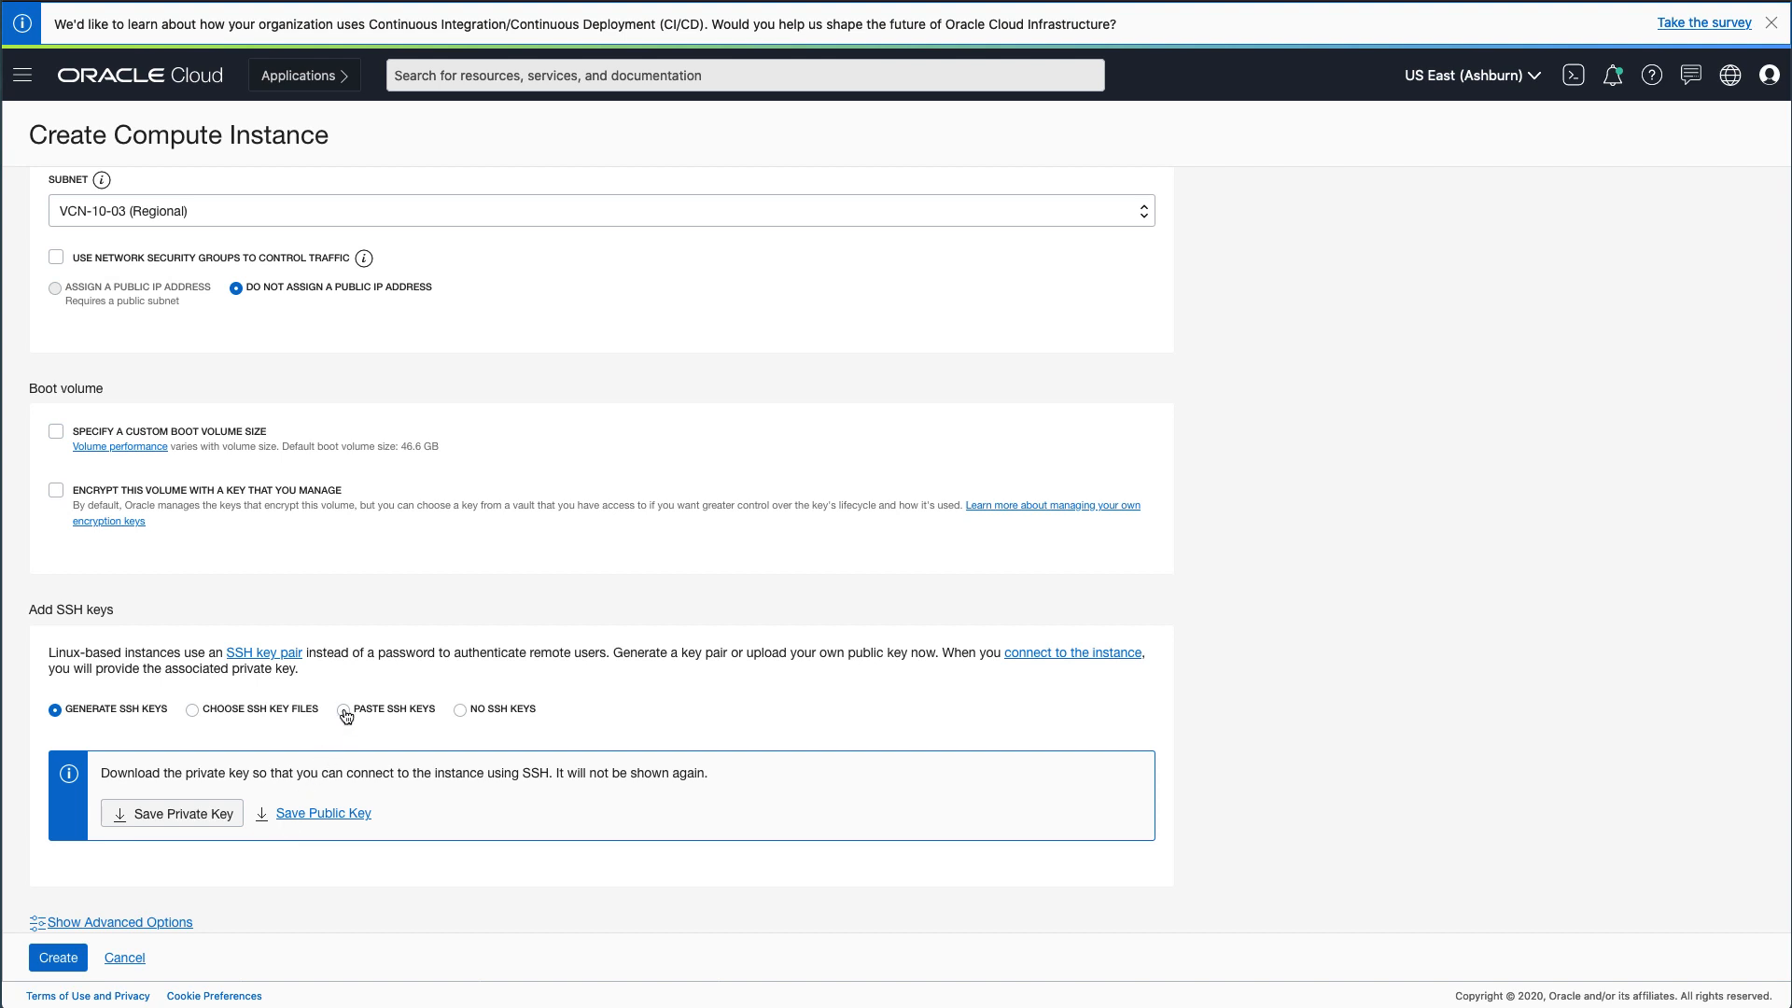
left_click(341, 709)
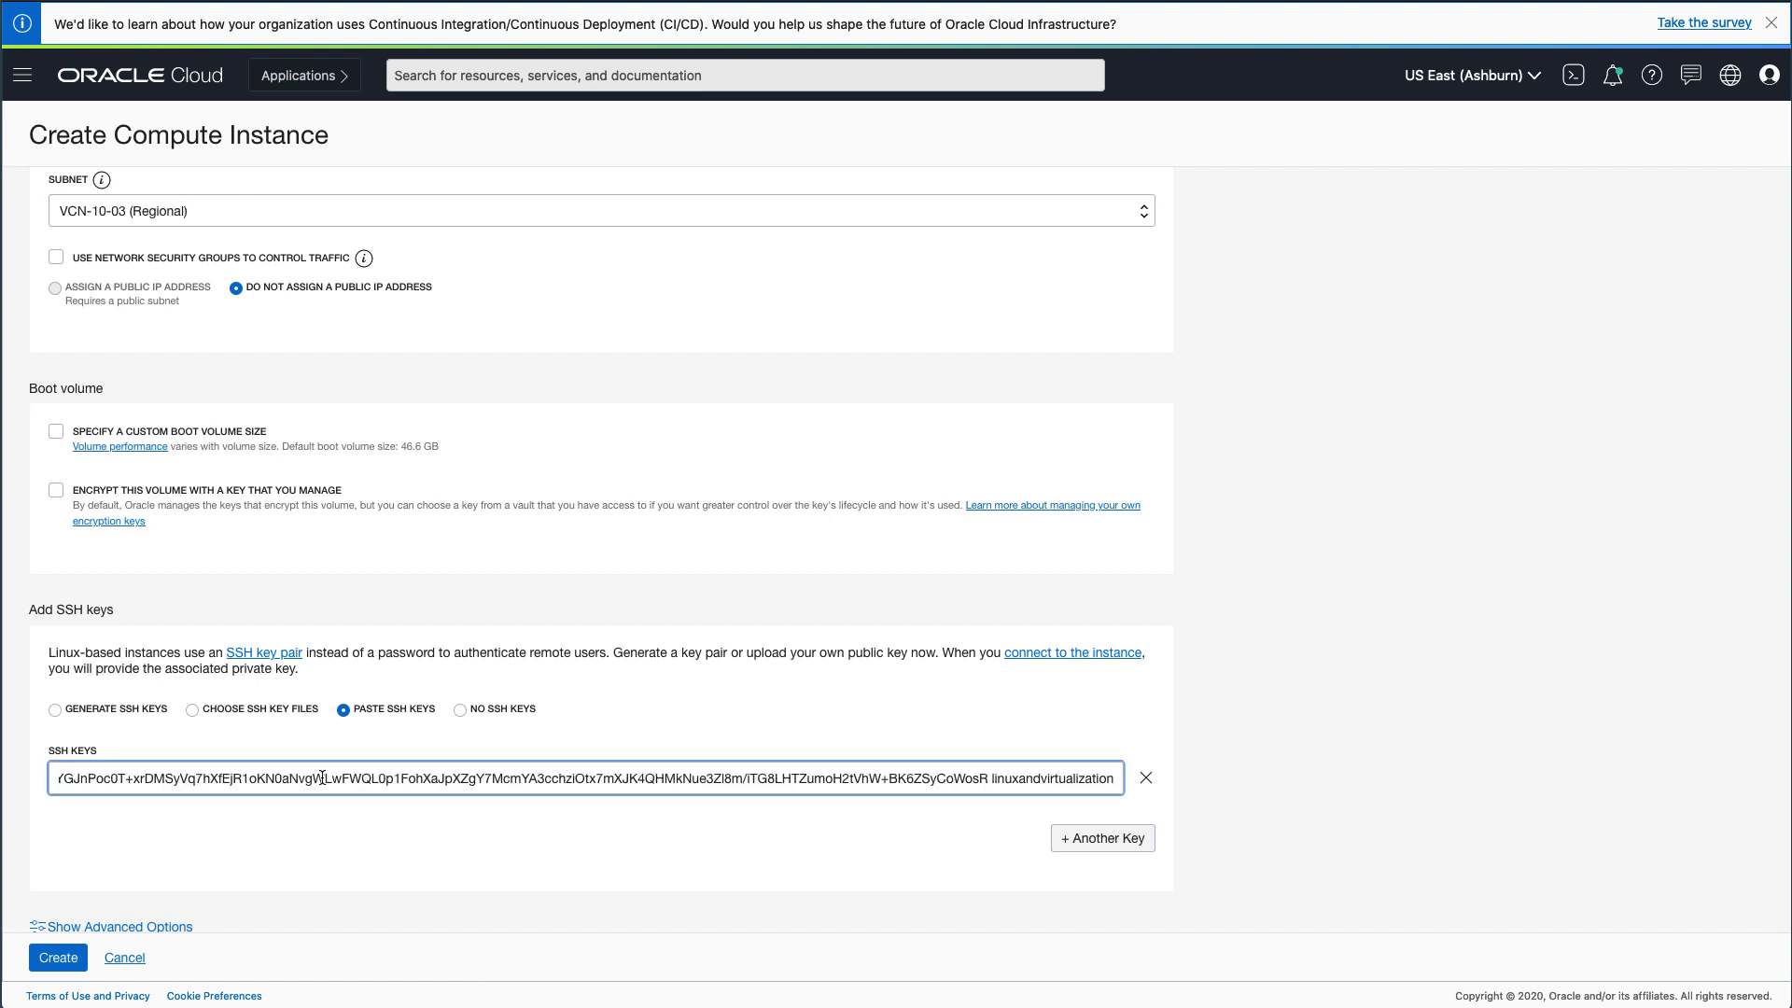
scroll("down", 3)
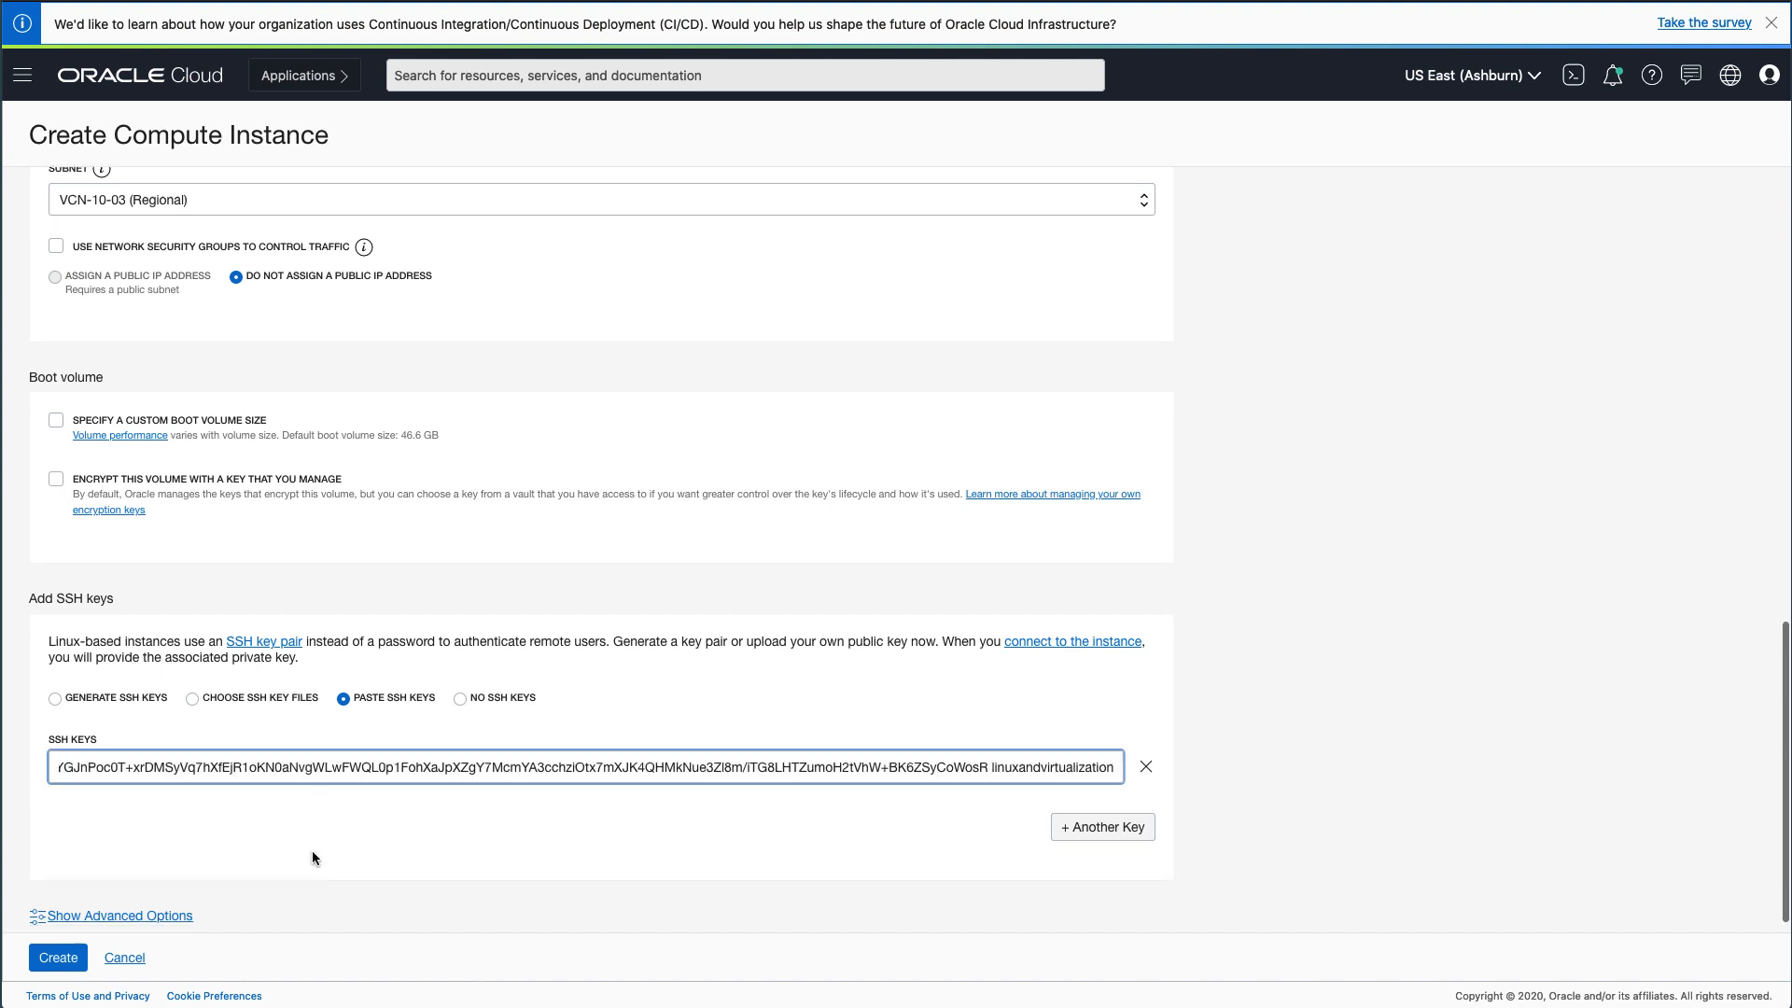
scroll("down", 3)
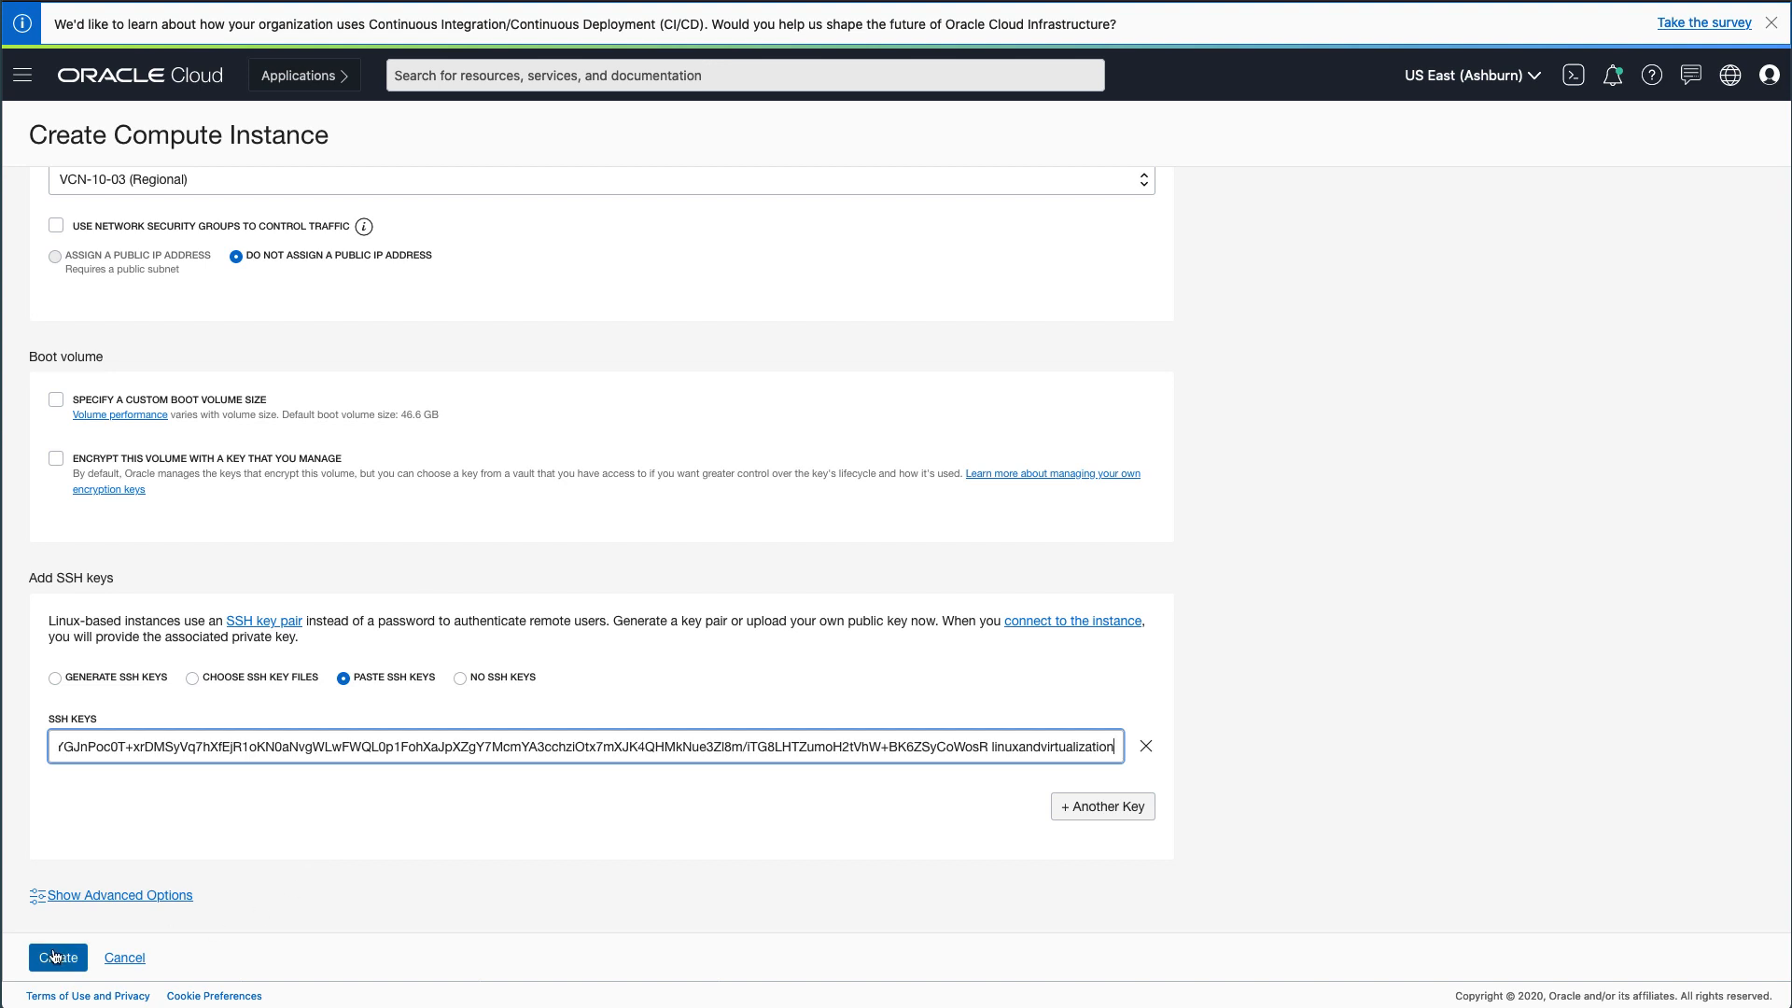
Create linux-storage-01 from the completed instance form.
left_click(57, 957)
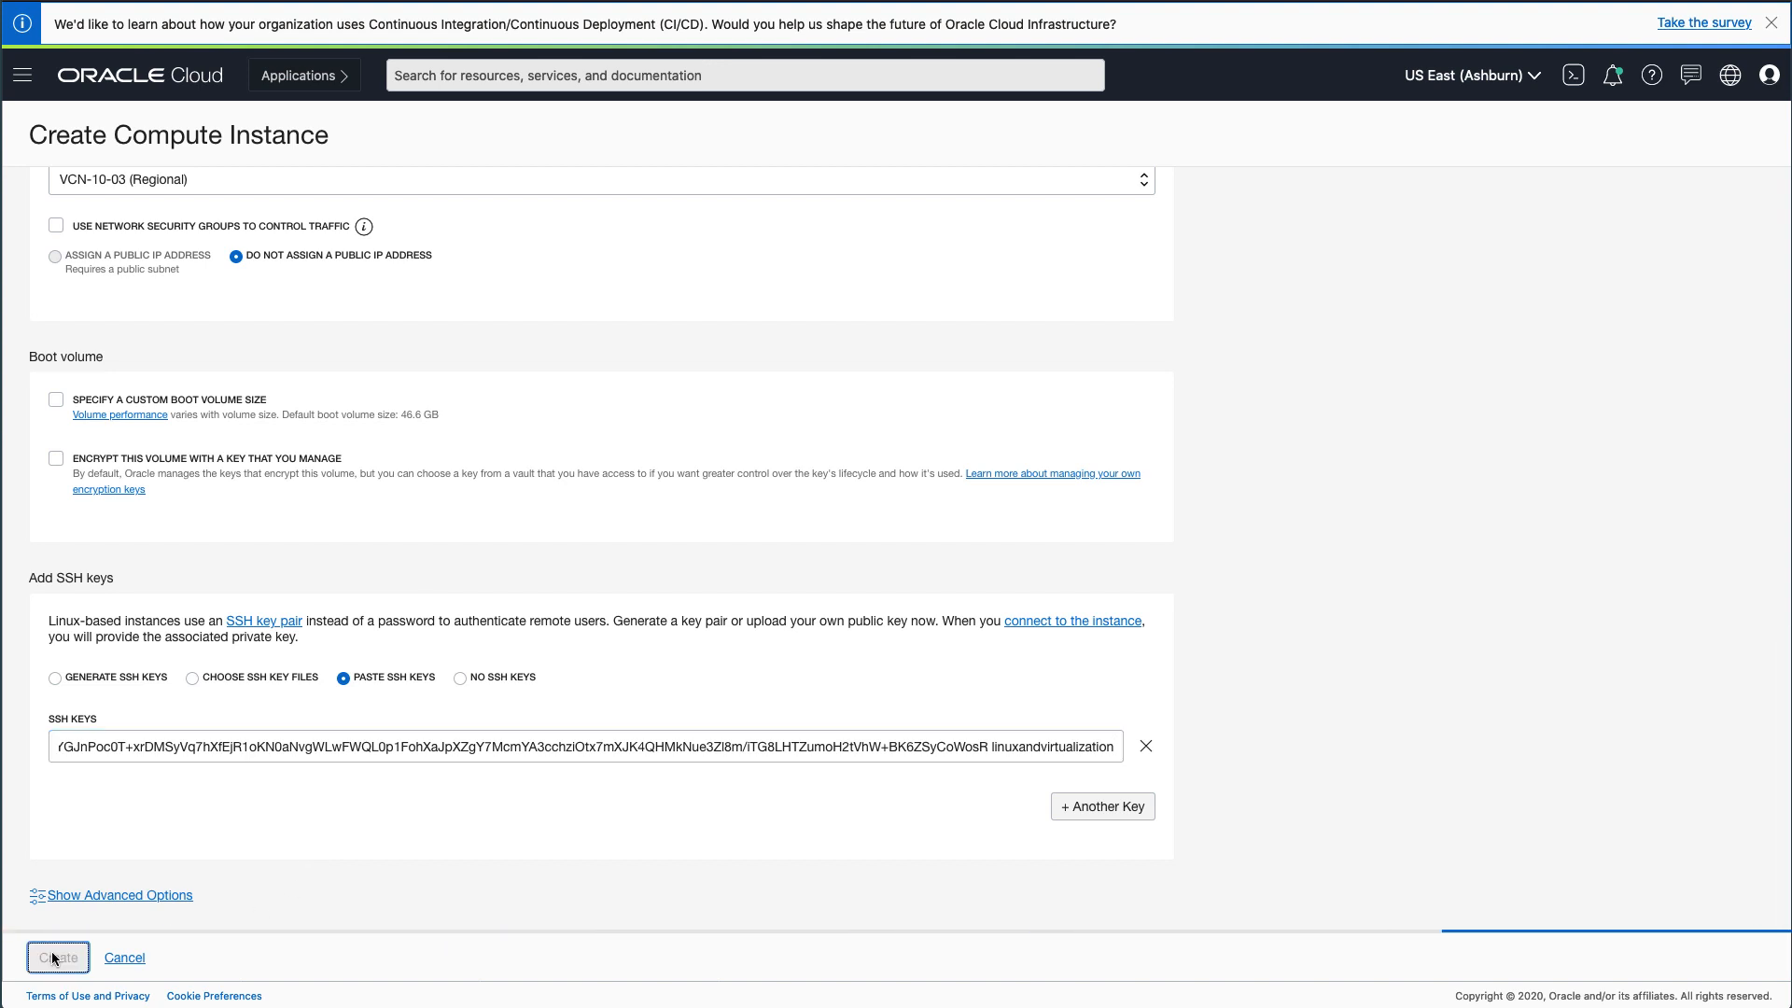
left_click(57, 957)
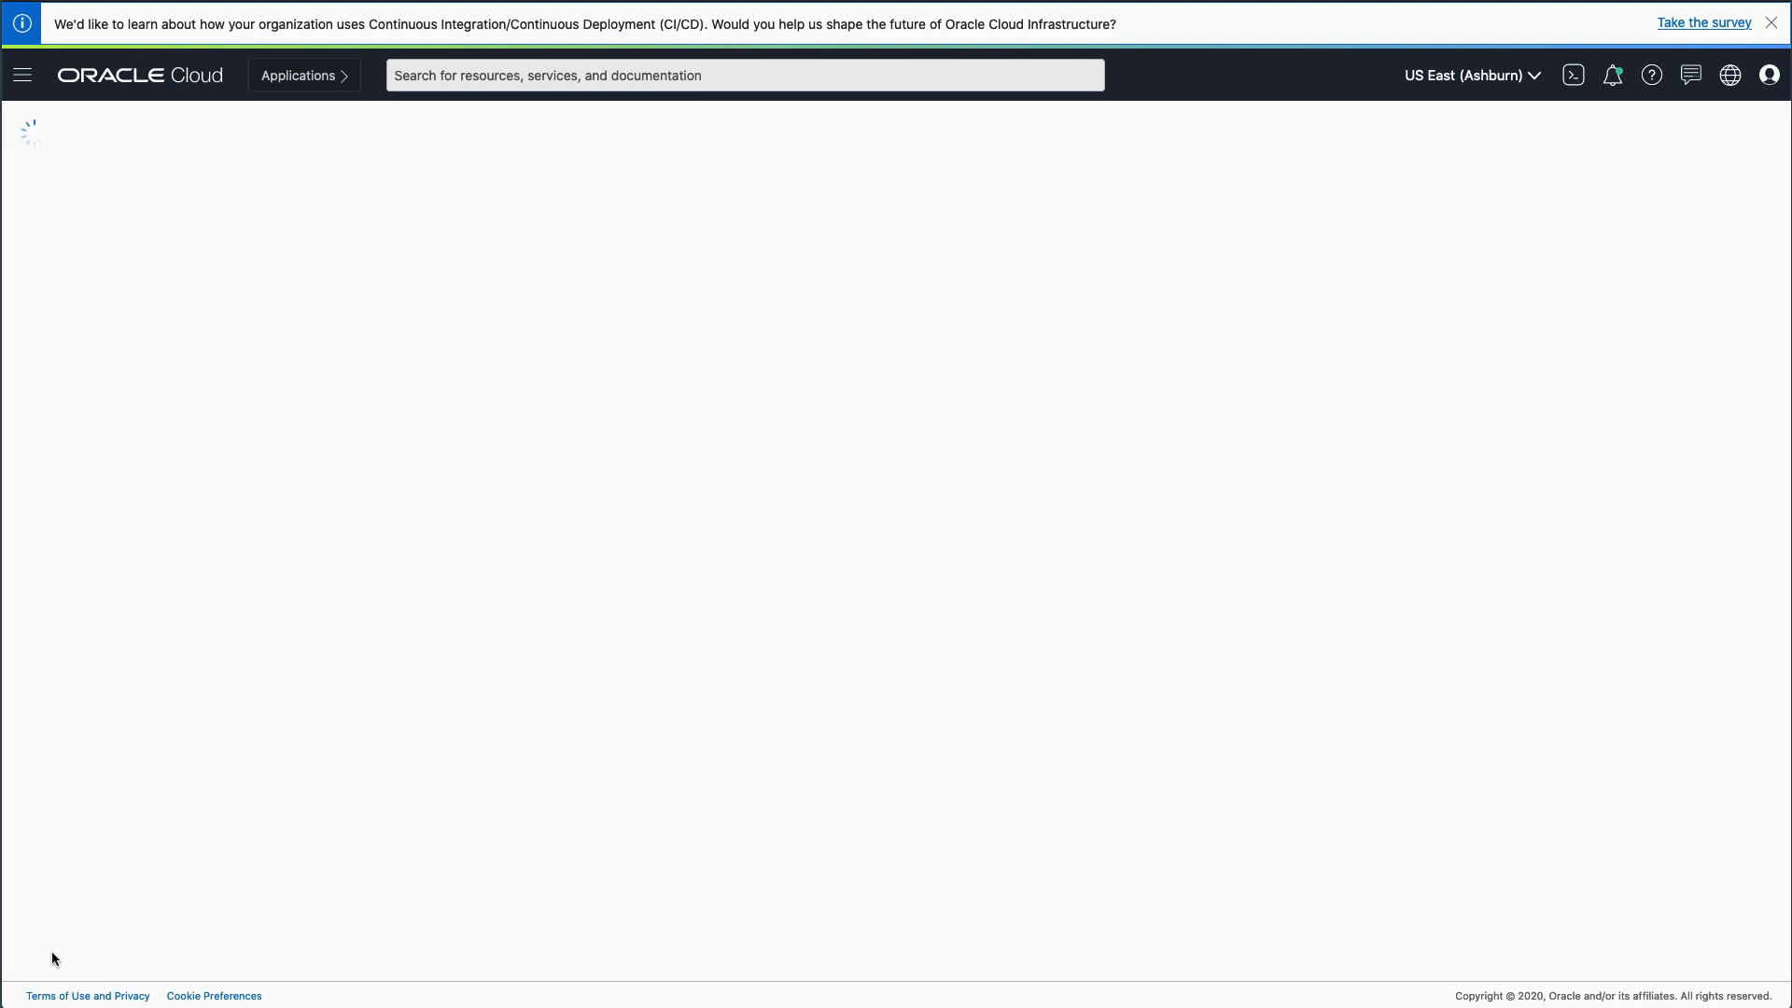